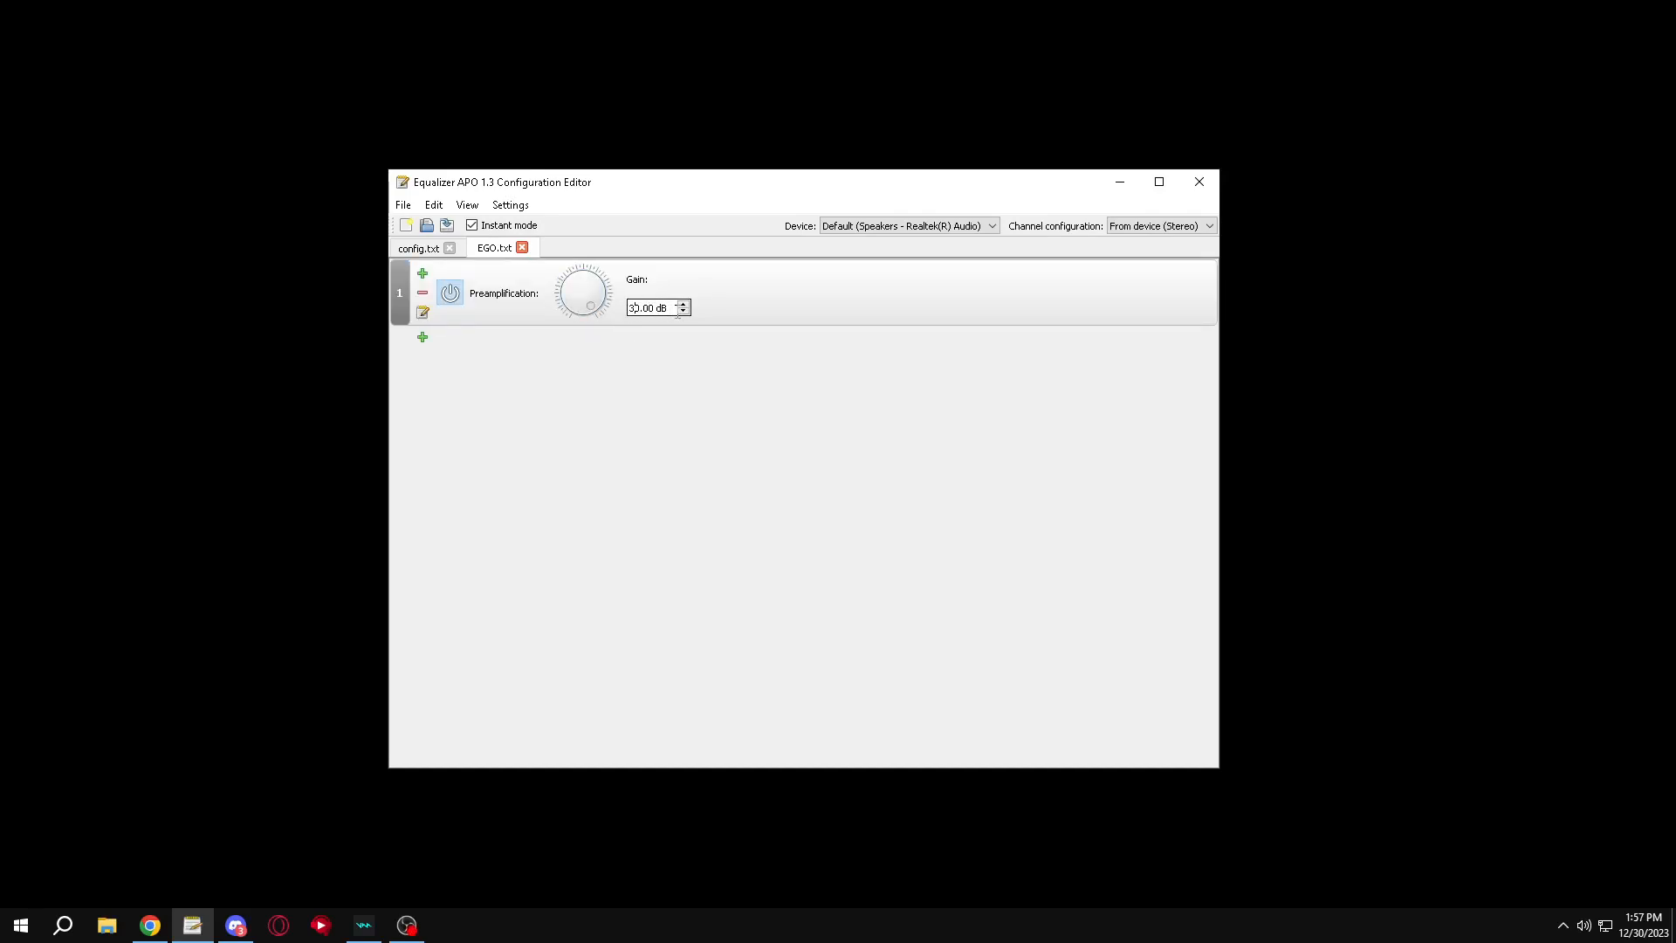
Add a new VST plugin entry to the chain below the 30 dB preamp.
{"action": "left_click", "coordinate": [422, 337]}
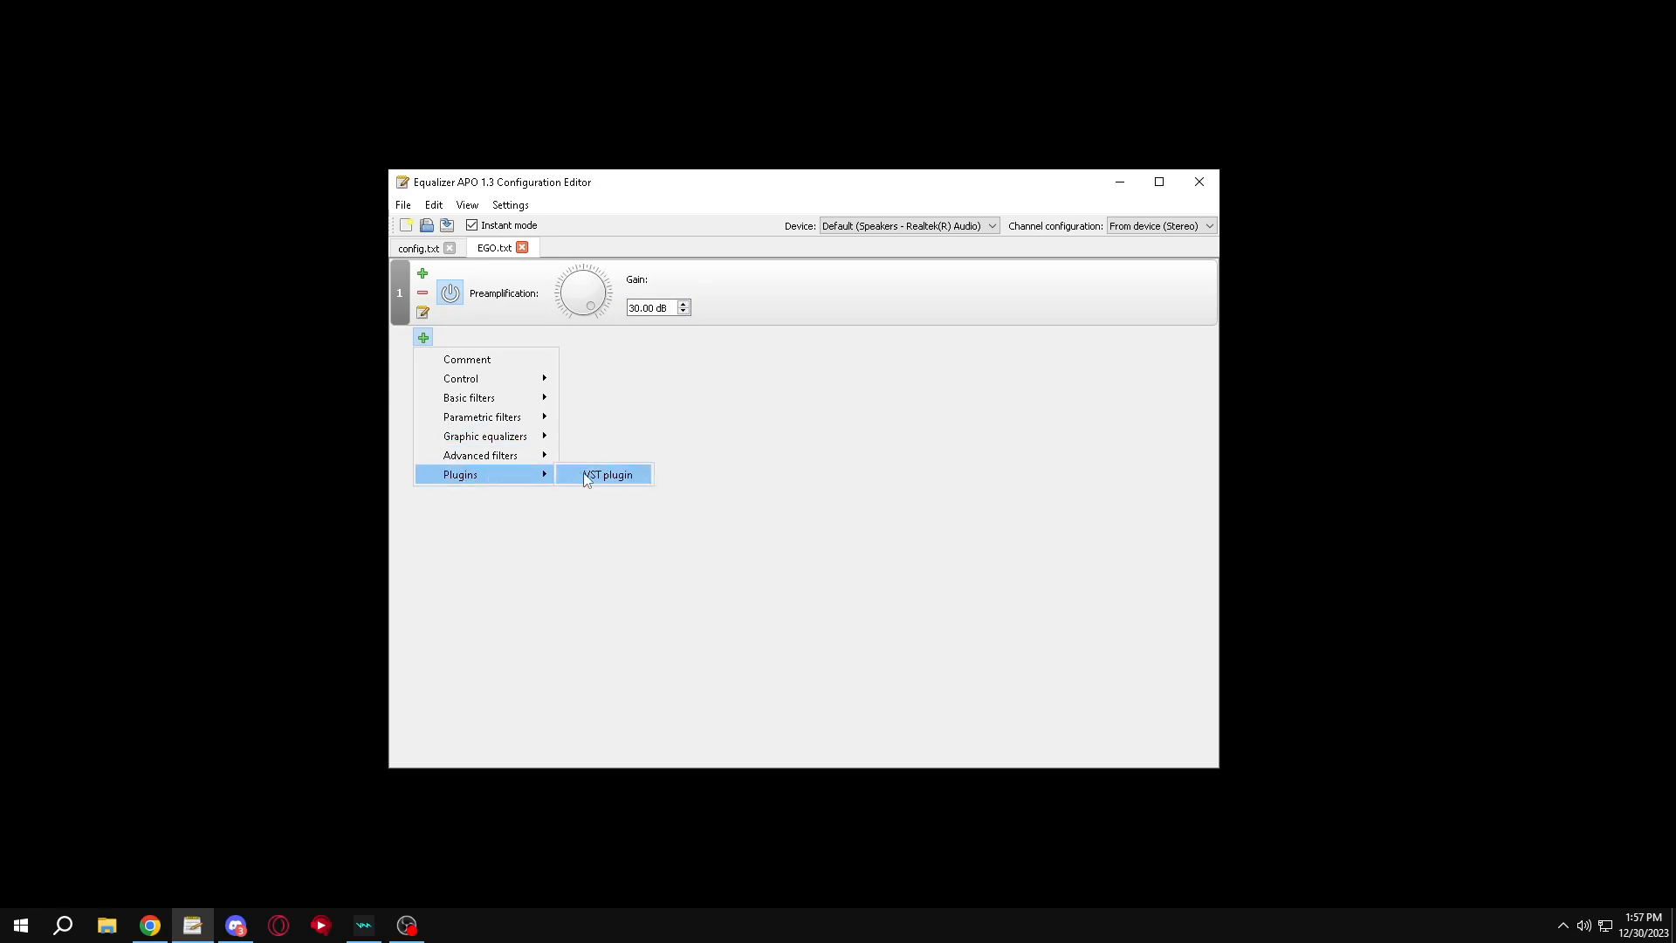
{"action": "left_click", "coordinate": [606, 474]}
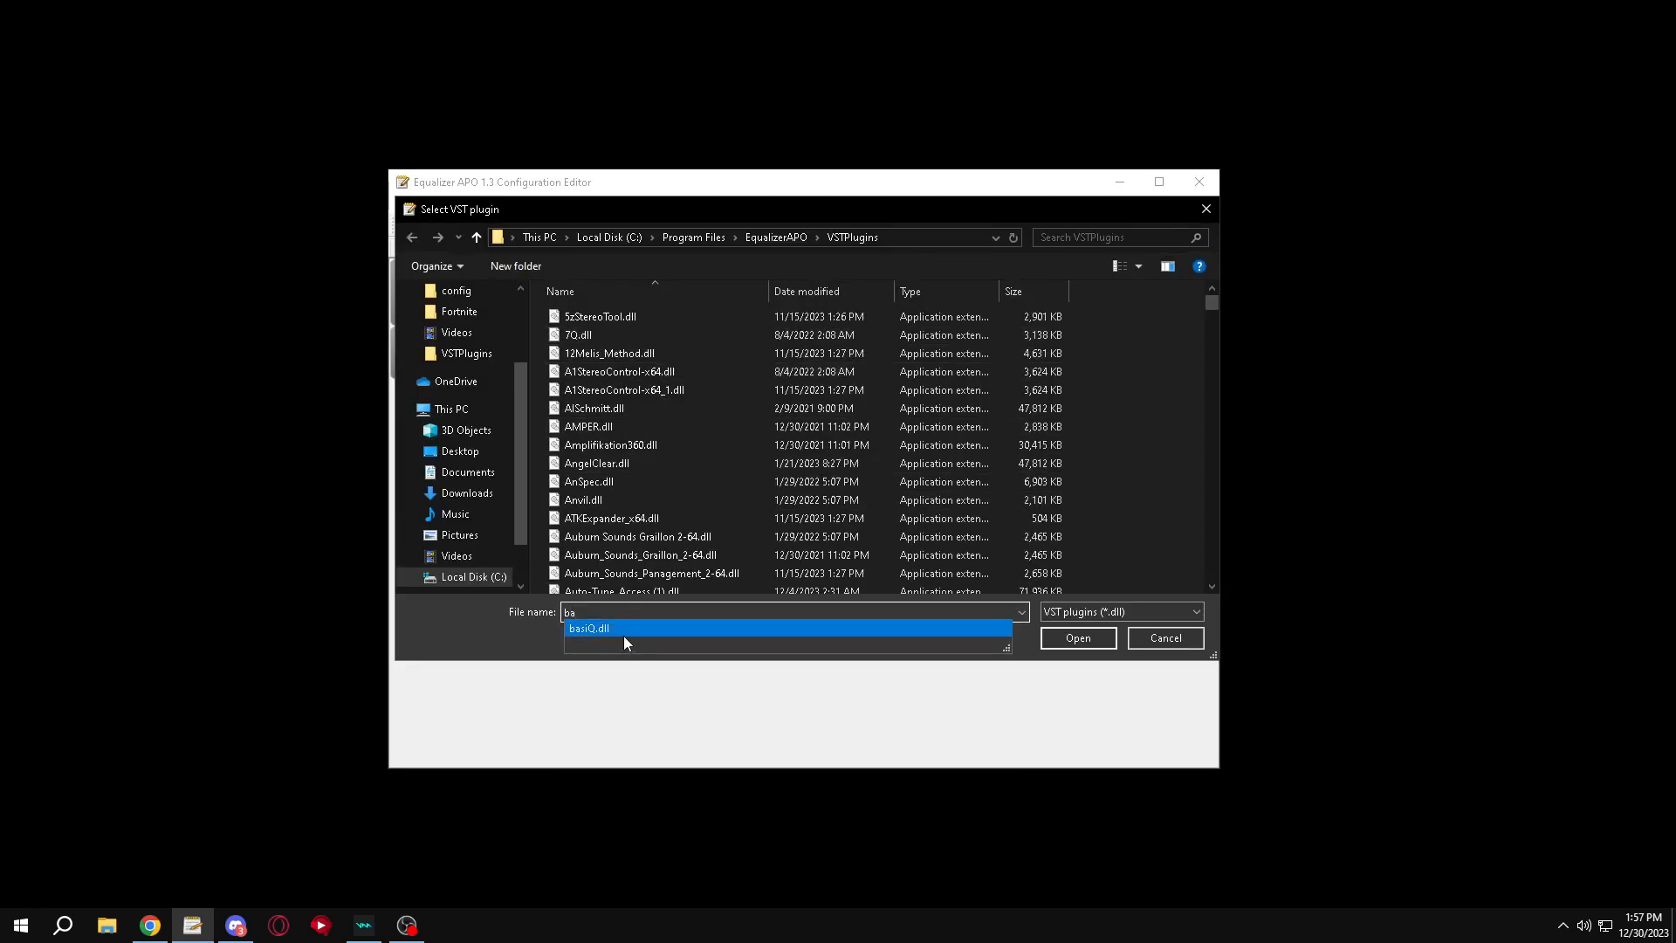
Load basiQ.dll and give it the Crystal preset.
{"action": "left_click", "coordinate": [1077, 637]}
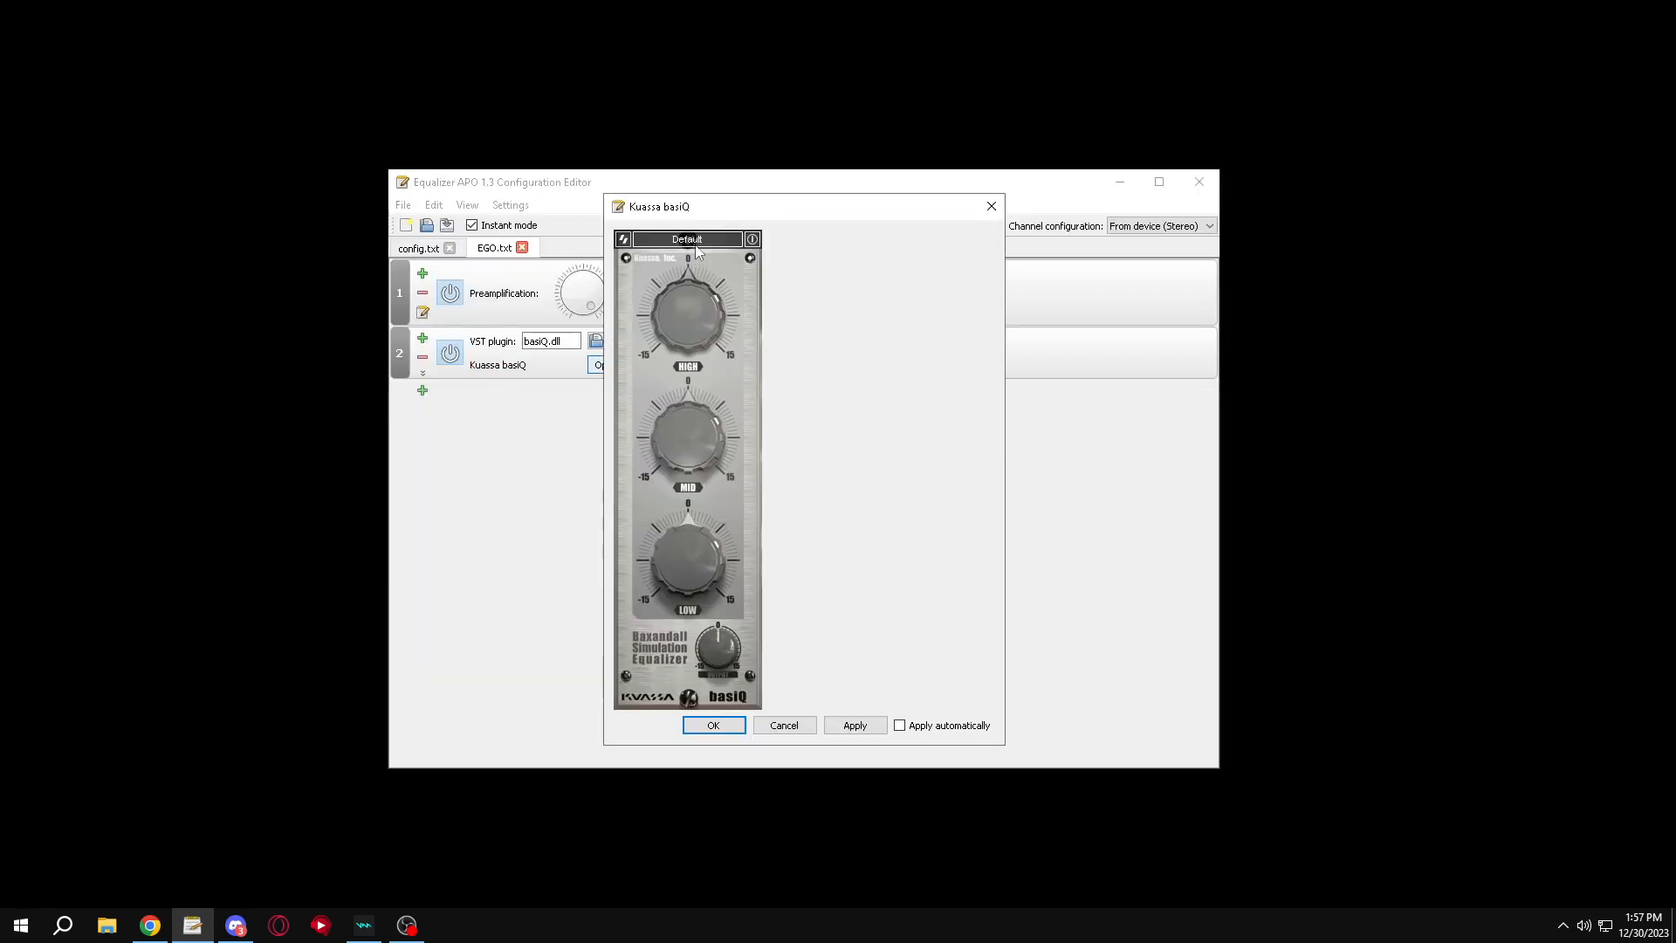
{"action": "left_click", "coordinate": [684, 239]}
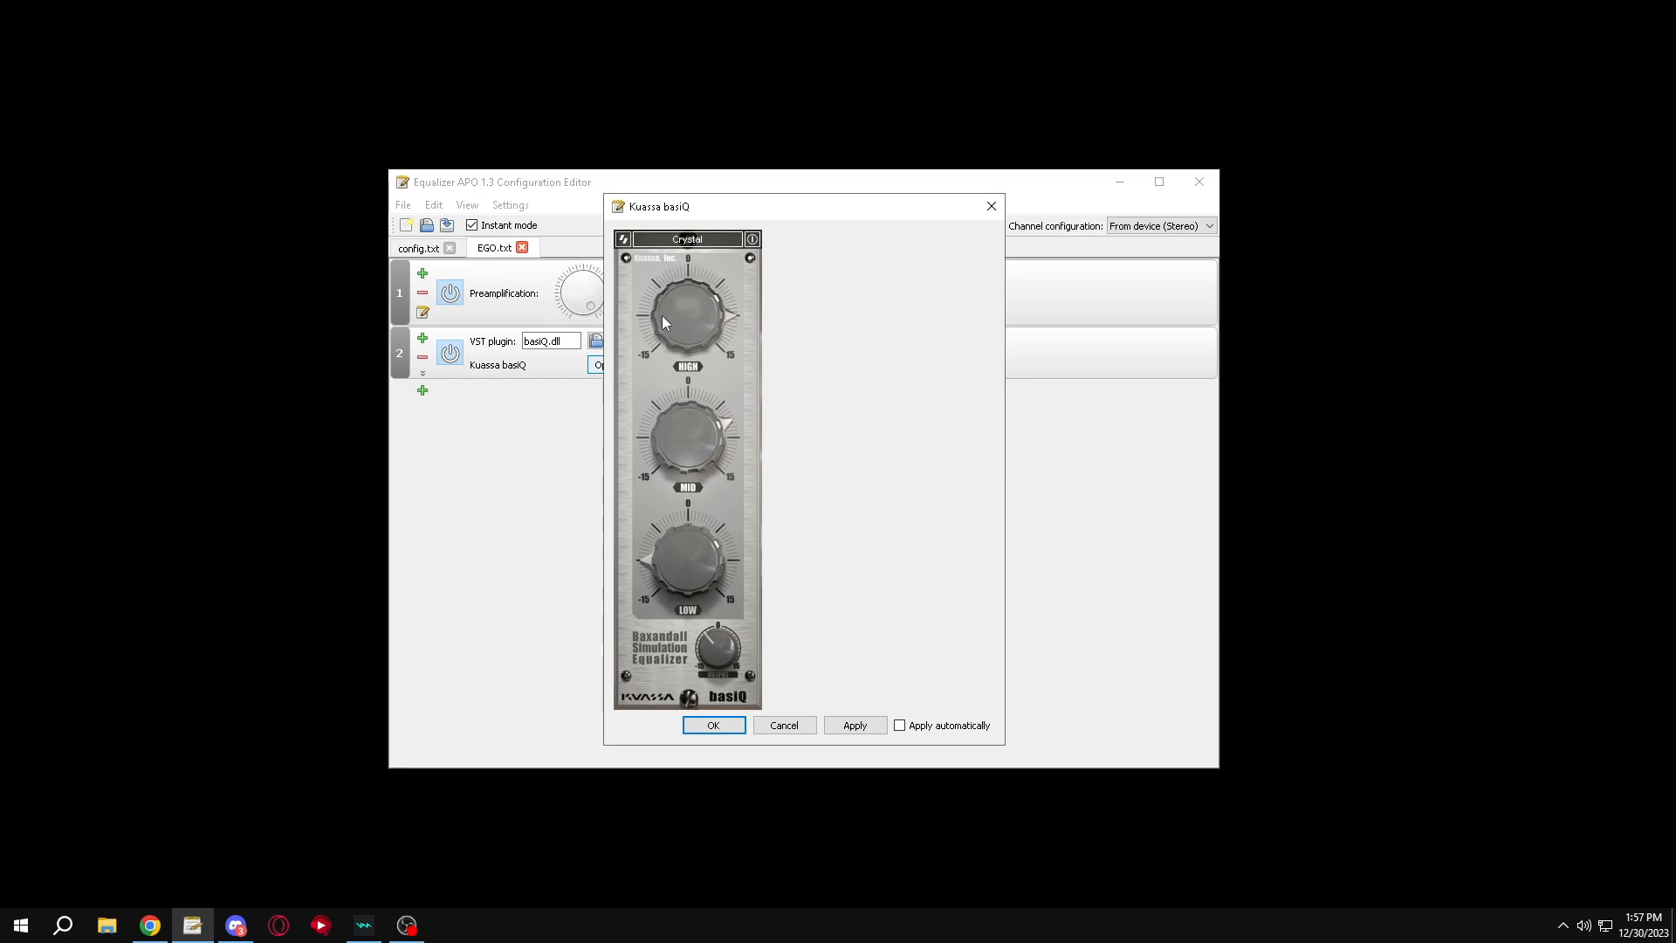
{"action": "left_click", "coordinate": [712, 724]}
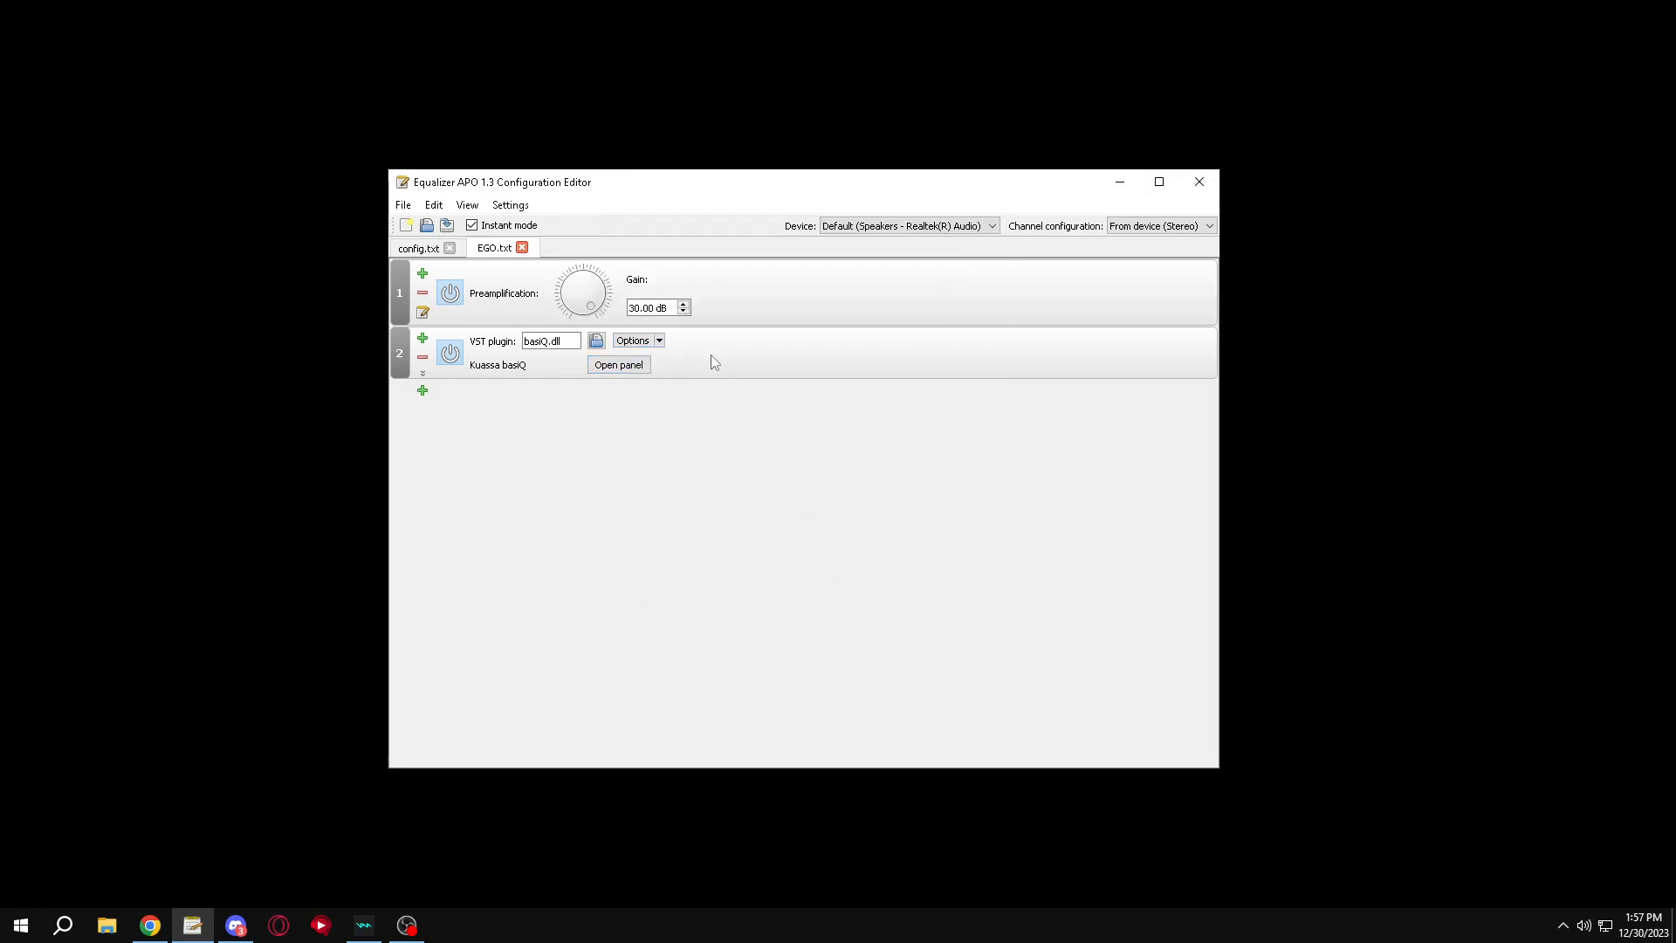
Add a second basiQ and an Effector_x64.dll plugin entry.
{"action": "left_click", "coordinate": [422, 444]}
{"action": "type", "text": "e"}
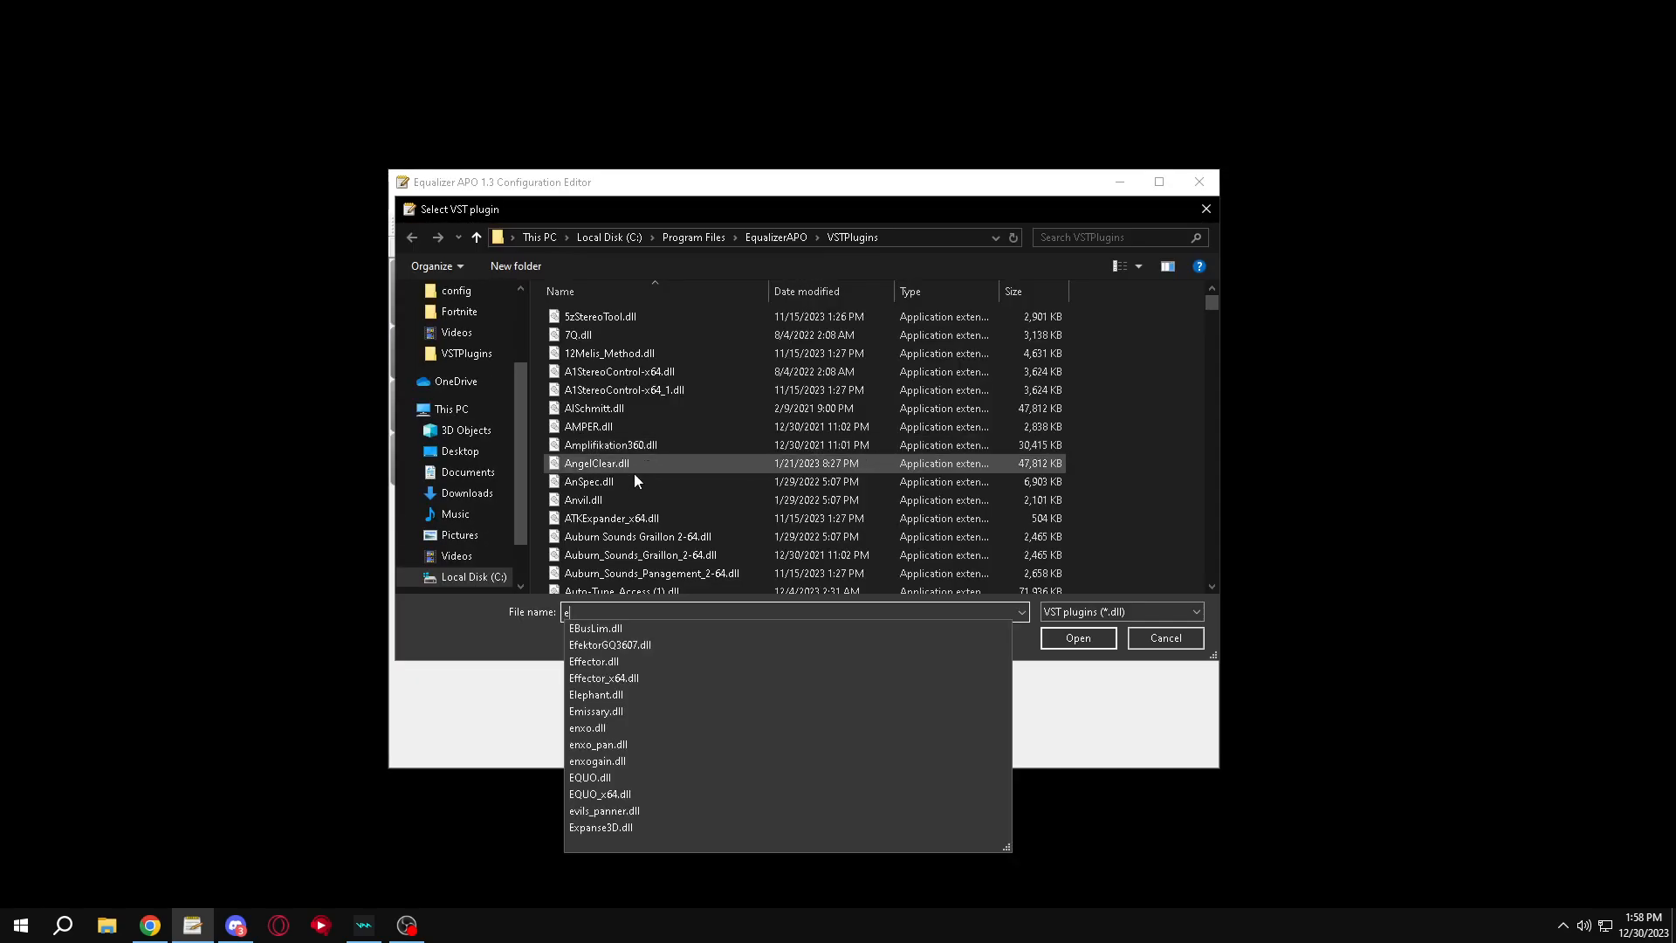
{"action": "left_click", "coordinate": [1077, 637]}
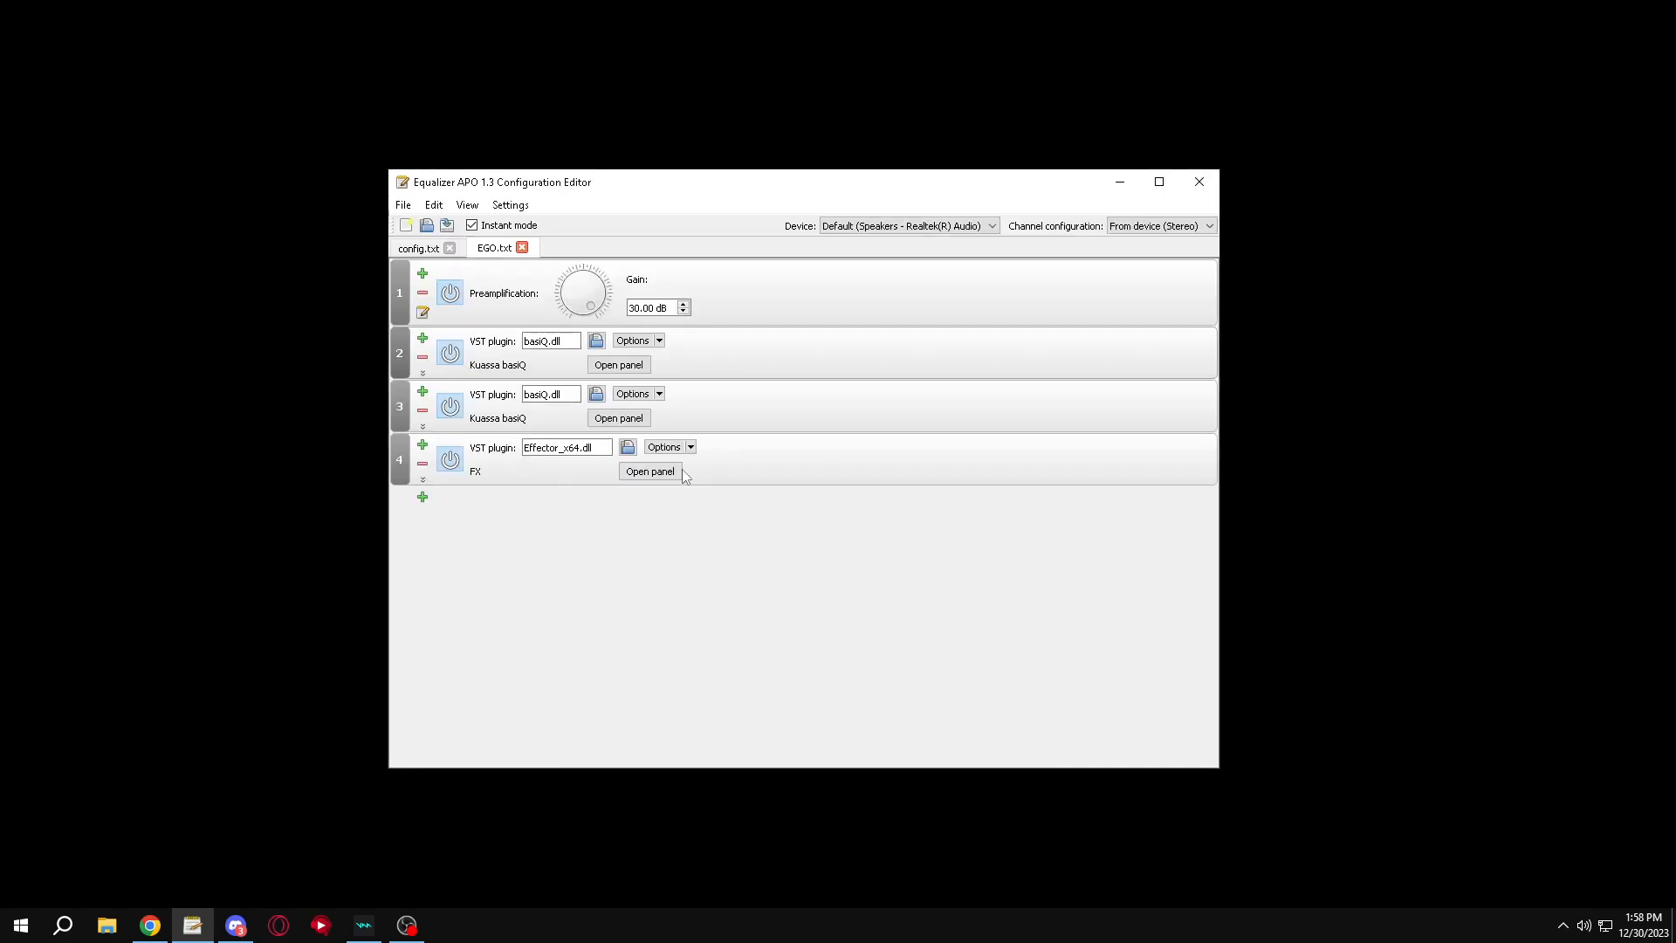
Set the Effector to its STEREO effect at a 1/8 rate.
{"action": "left_click", "coordinate": [649, 471]}
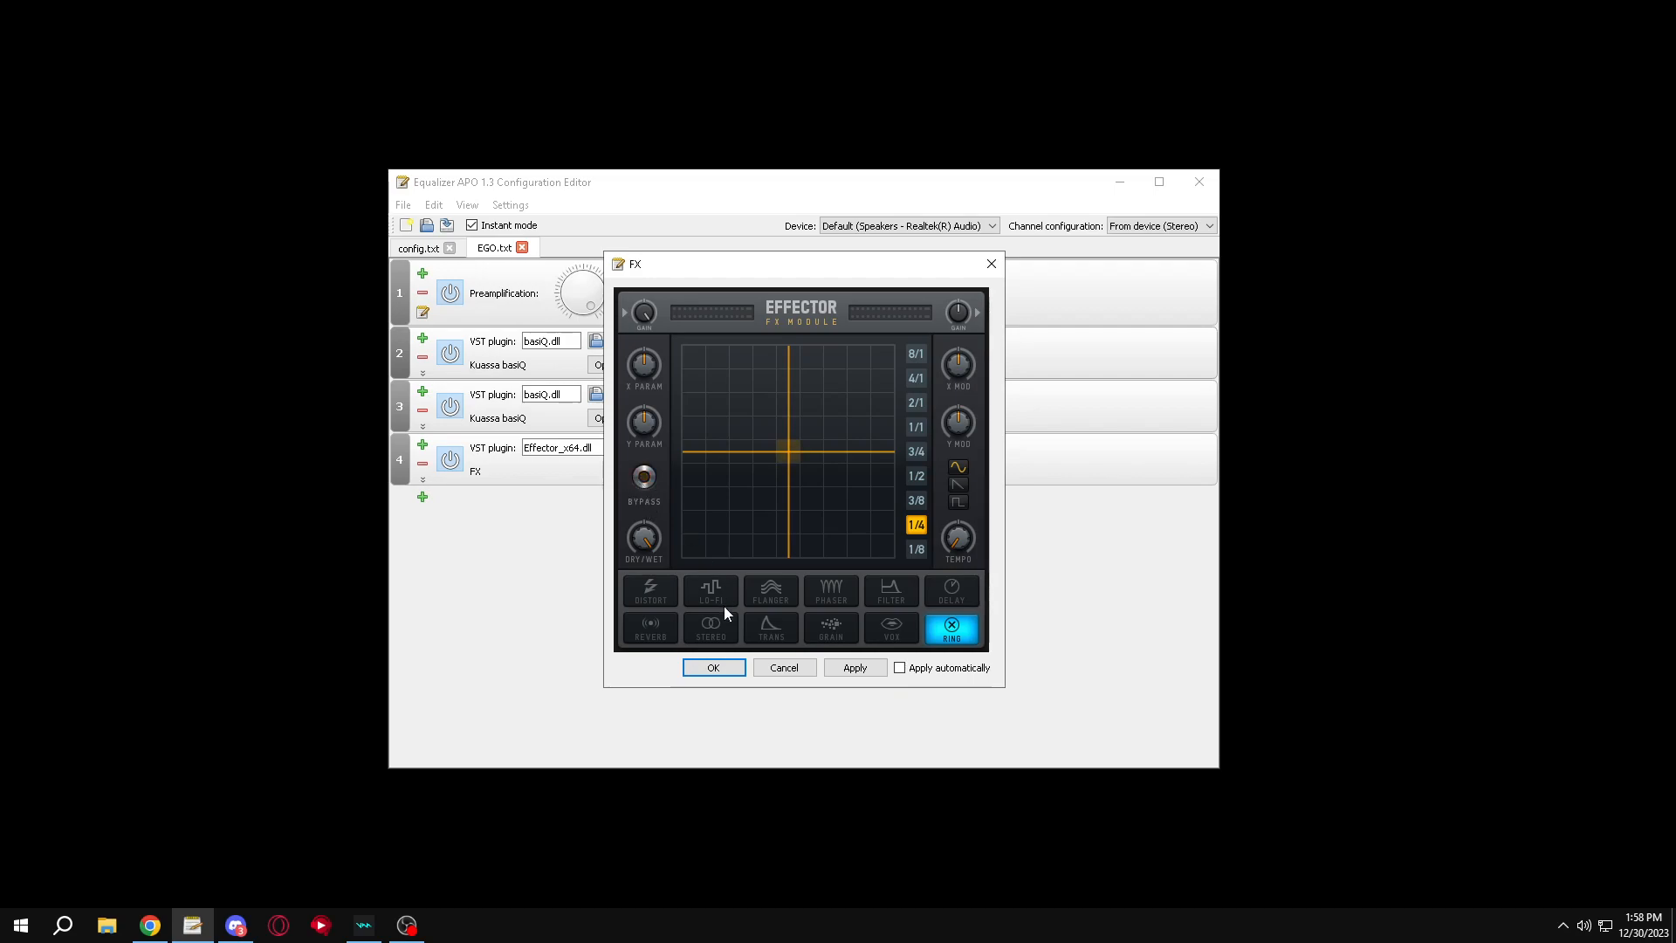
{"action": "left_click", "coordinate": [710, 629]}
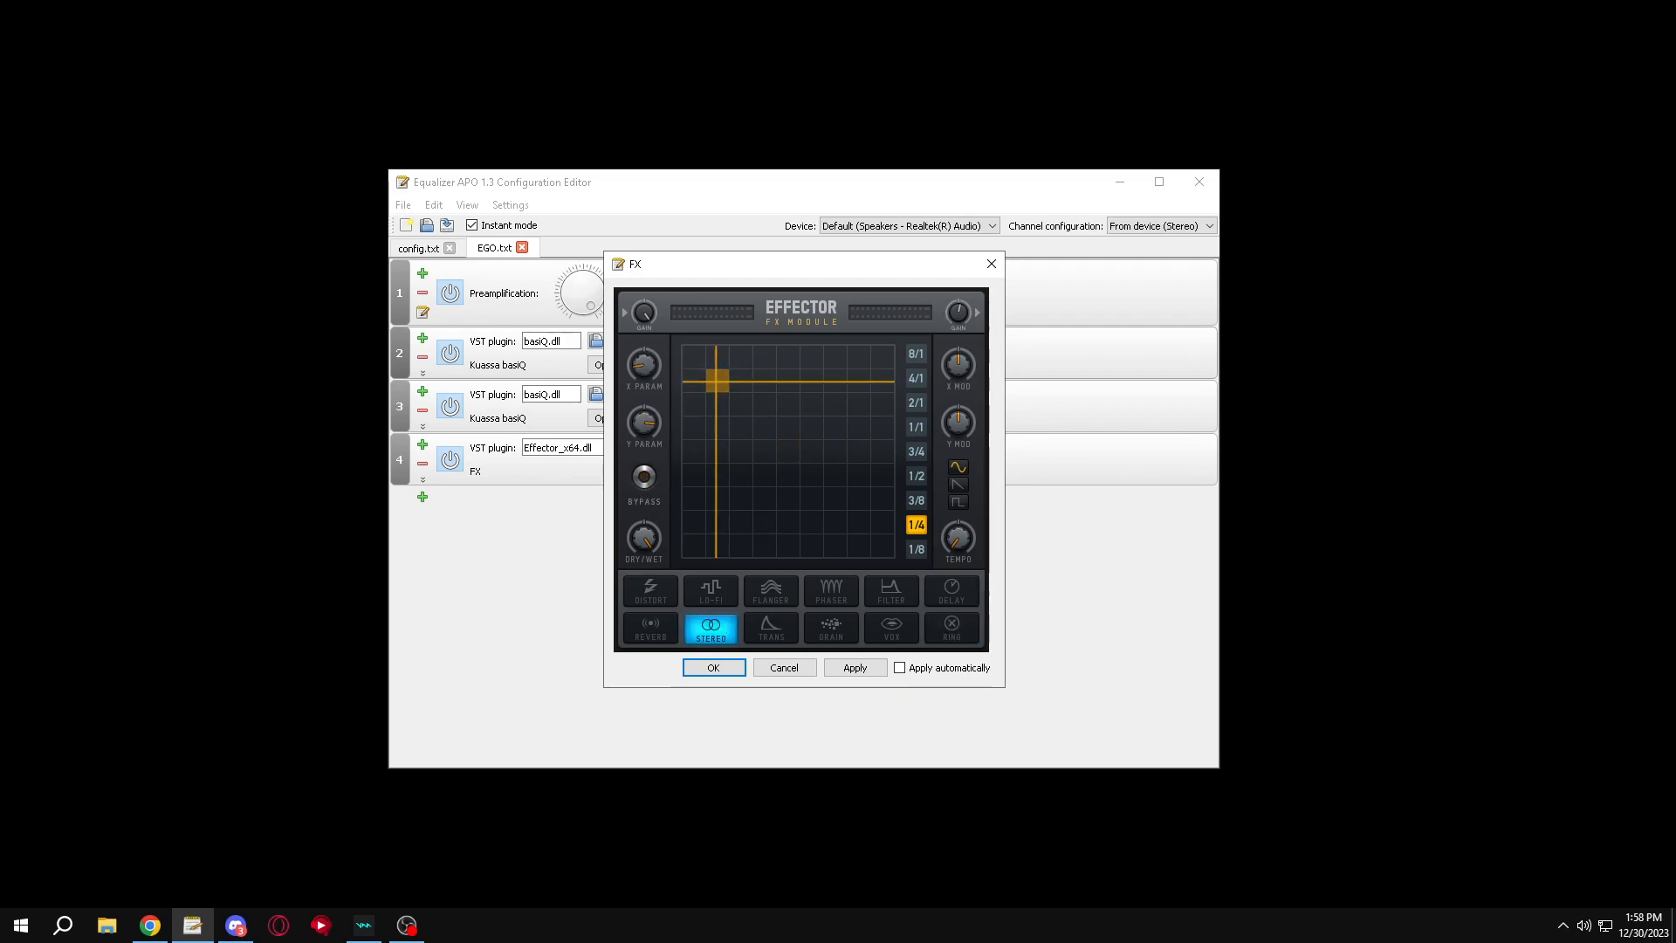
{"action": "left_click", "coordinate": [914, 548]}
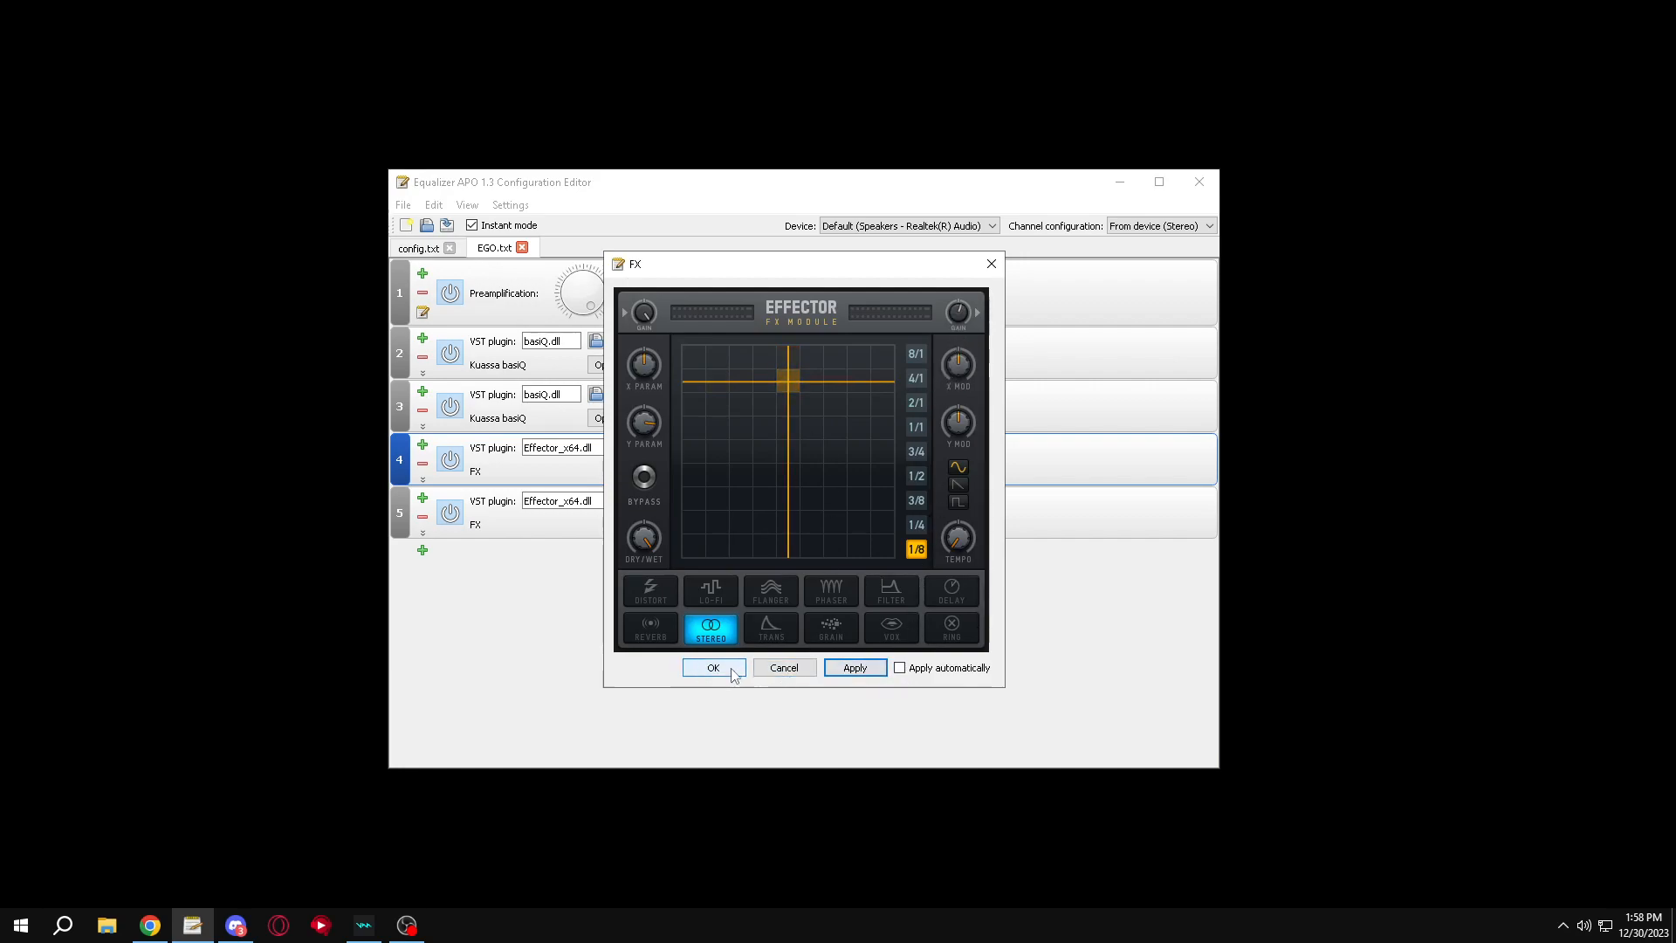
{"action": "mouse_move", "coordinate": [784, 667]}
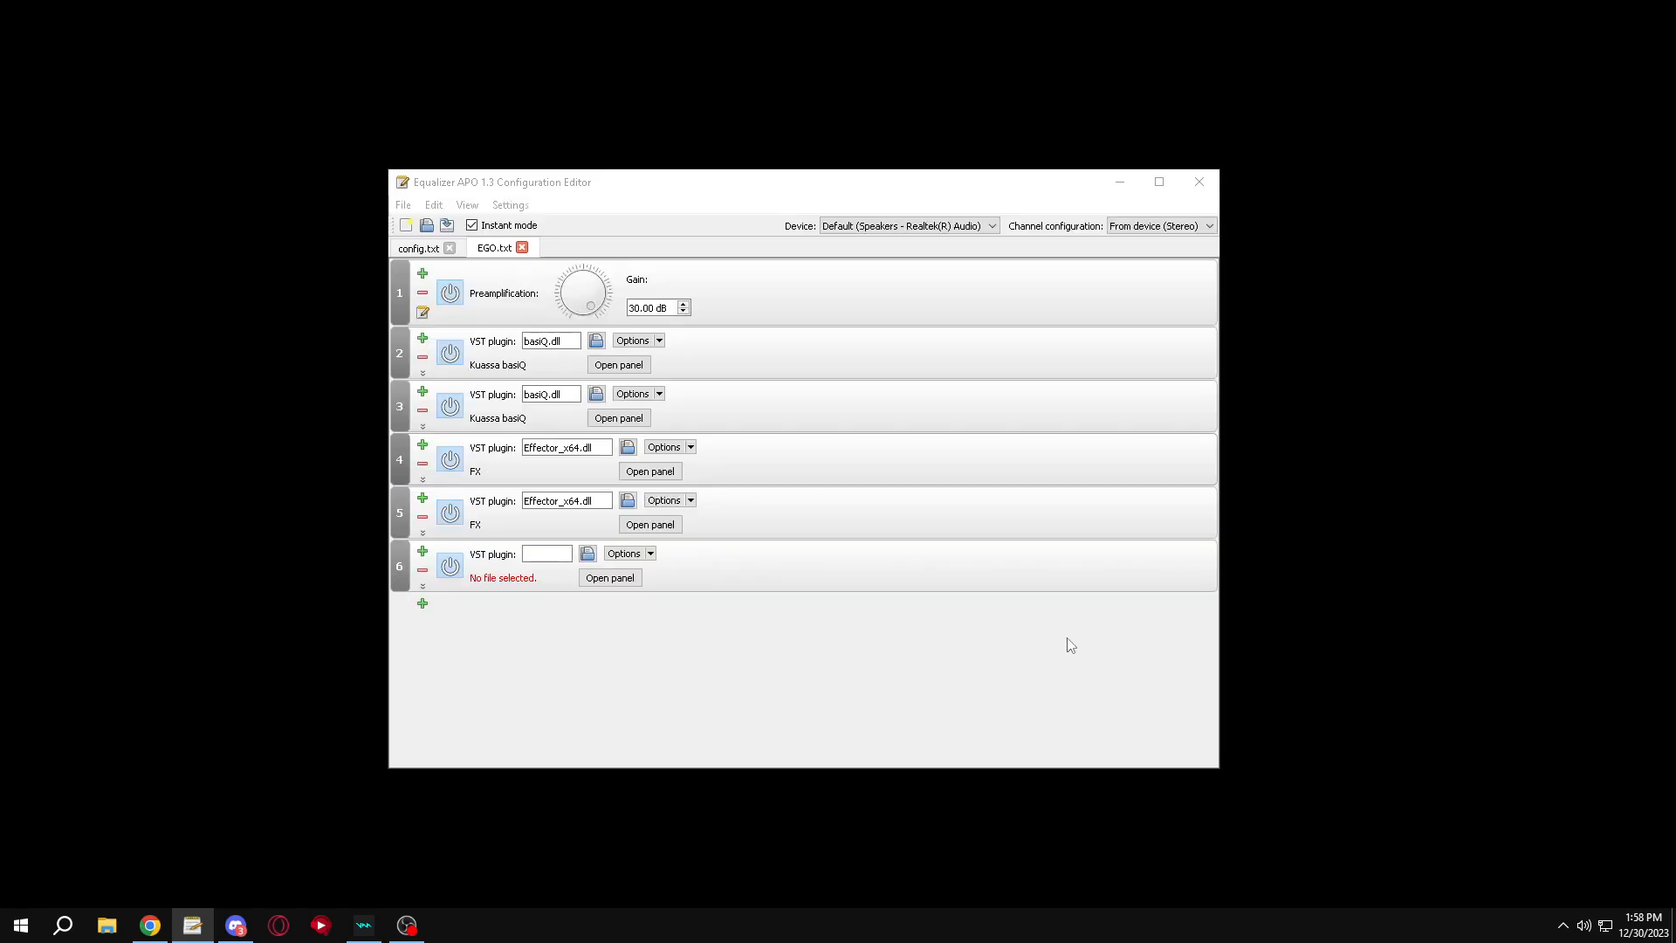
Load Wider.dll into the new slot and add another empty VST plugin slot.
{"action": "left_click", "coordinate": [610, 578]}
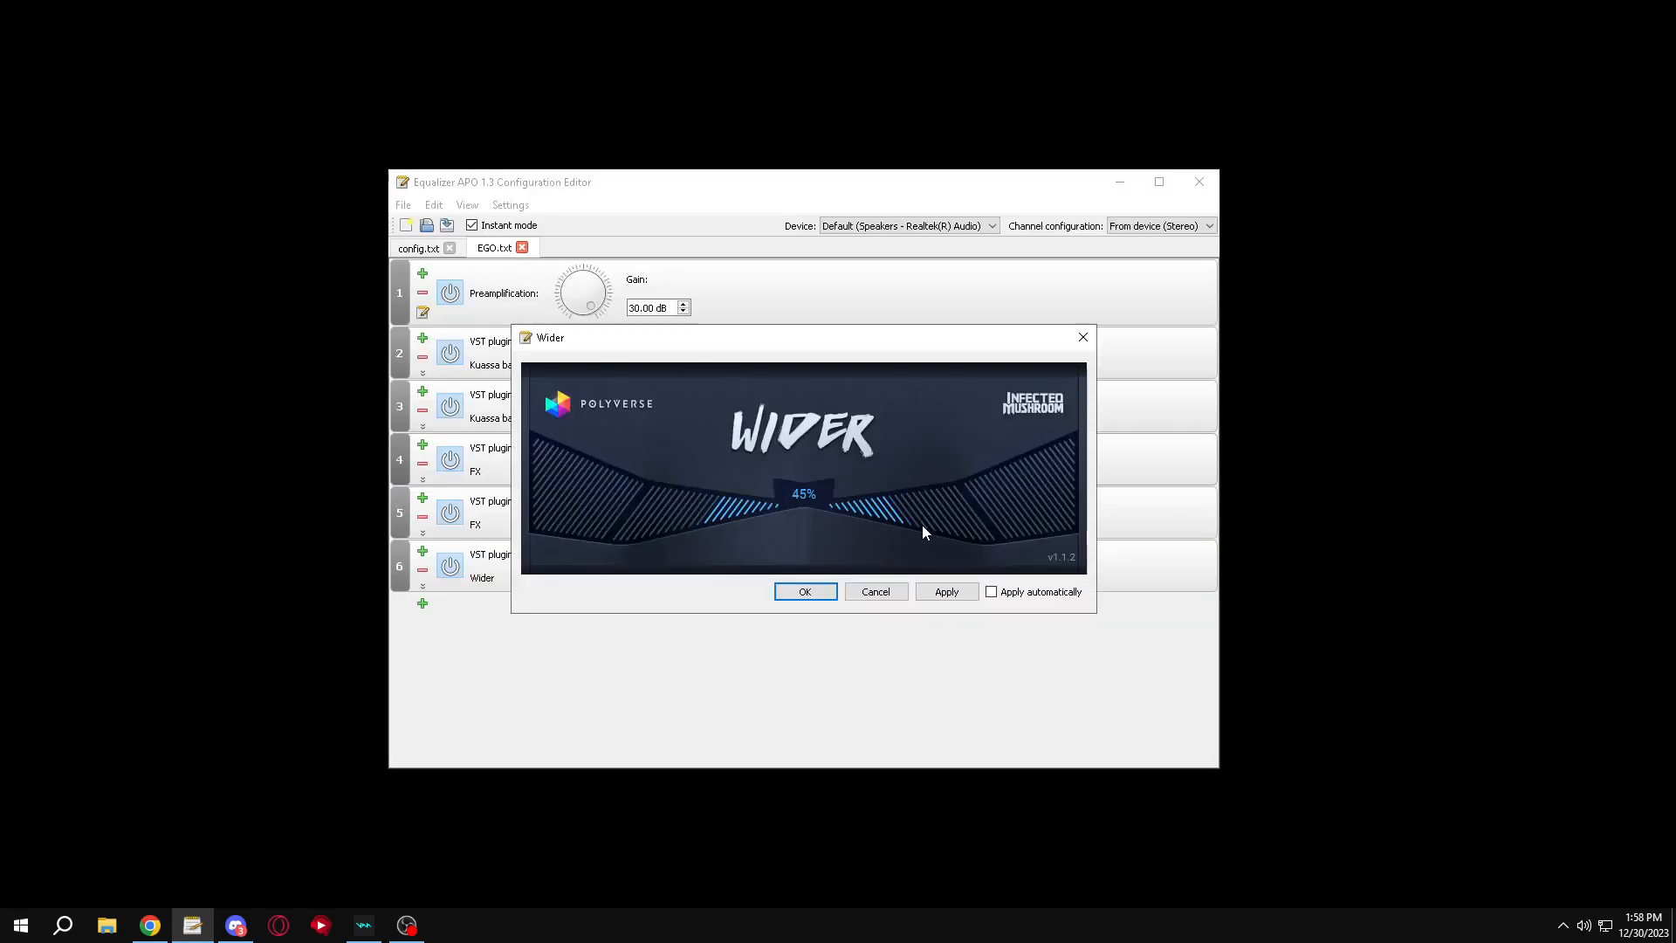
{"action": "left_click", "coordinate": [804, 591]}
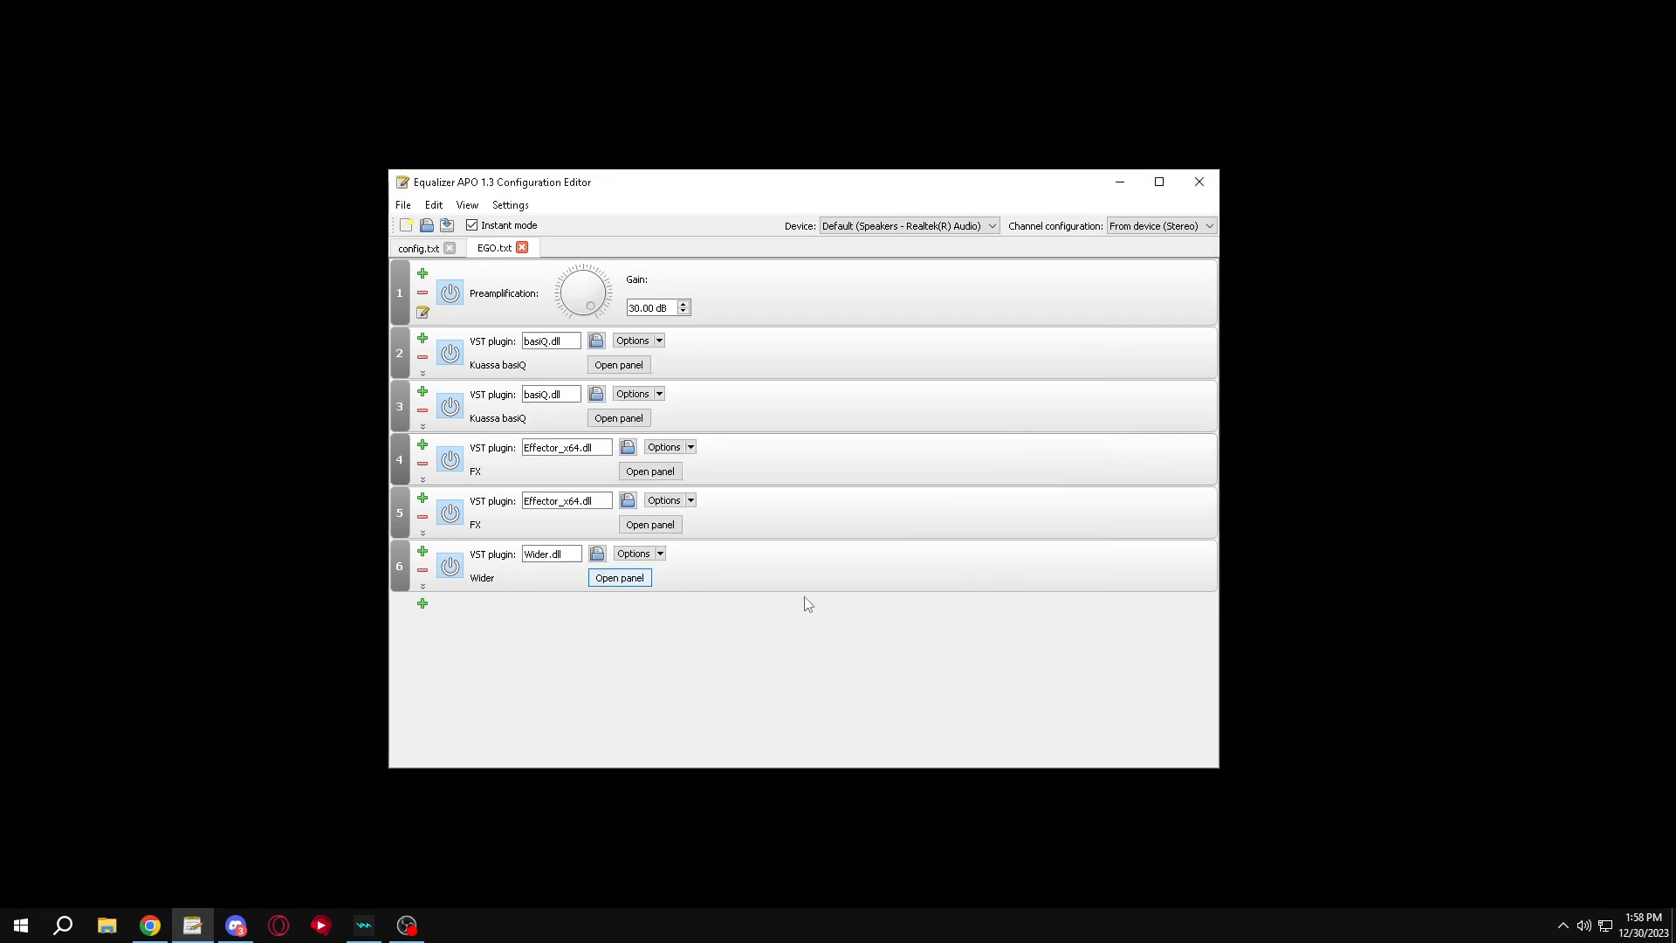
{"action": "left_click", "coordinate": [421, 602]}
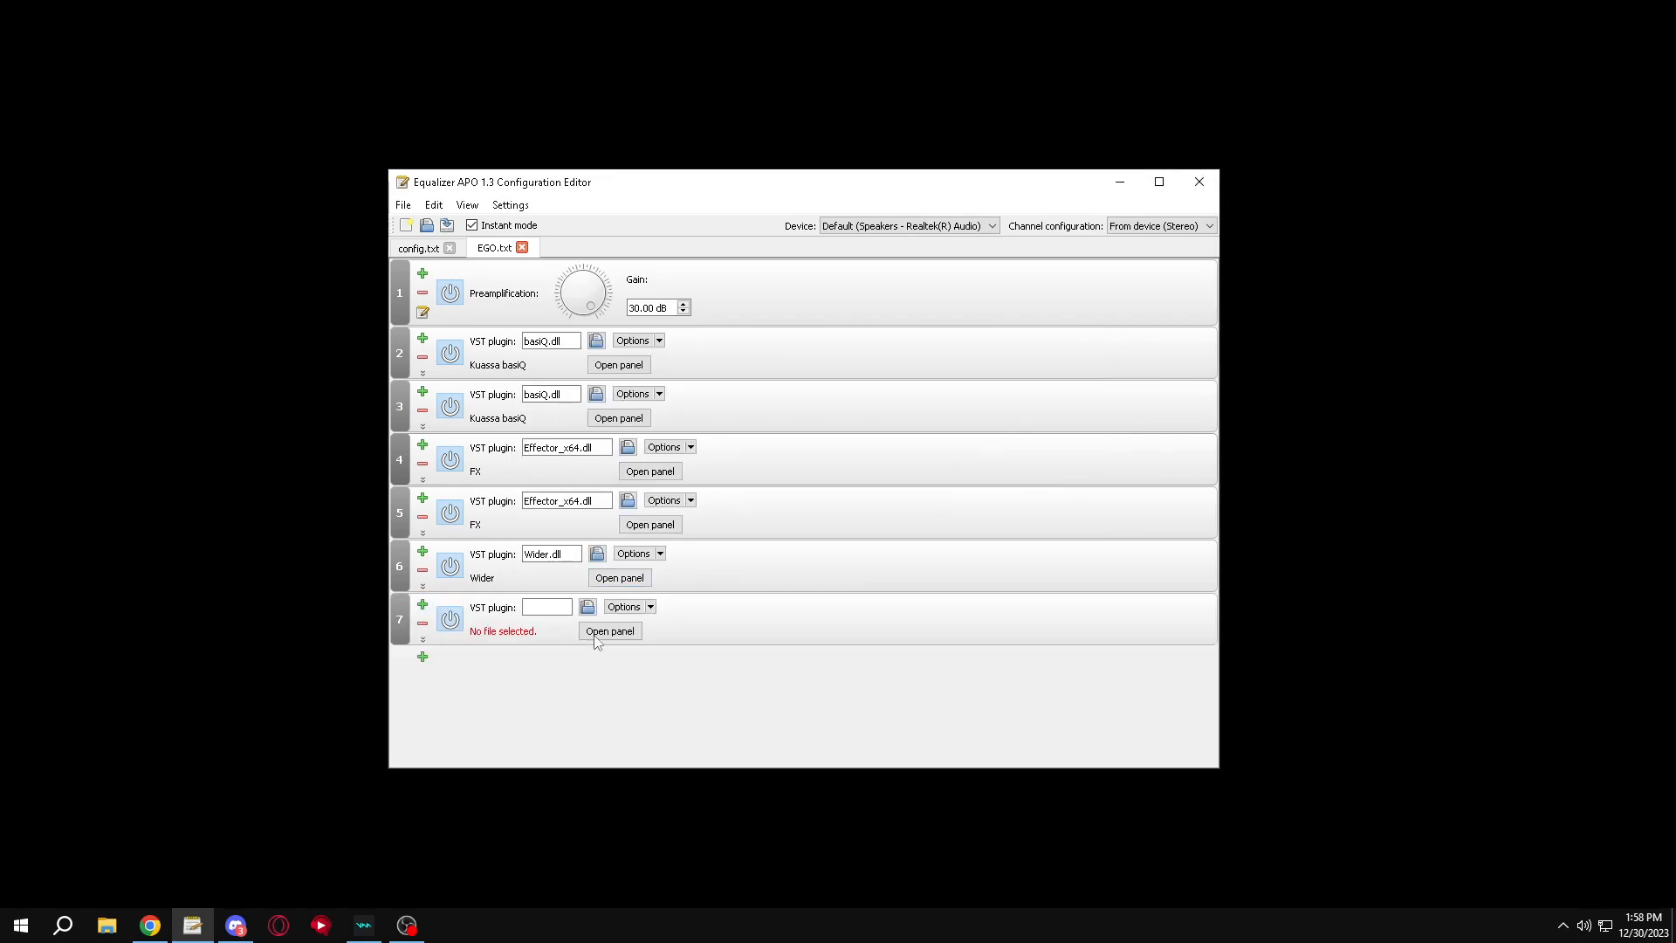
Load QuickHaas.dll into the seventh plugin slot.
{"action": "left_click", "coordinate": [587, 606]}
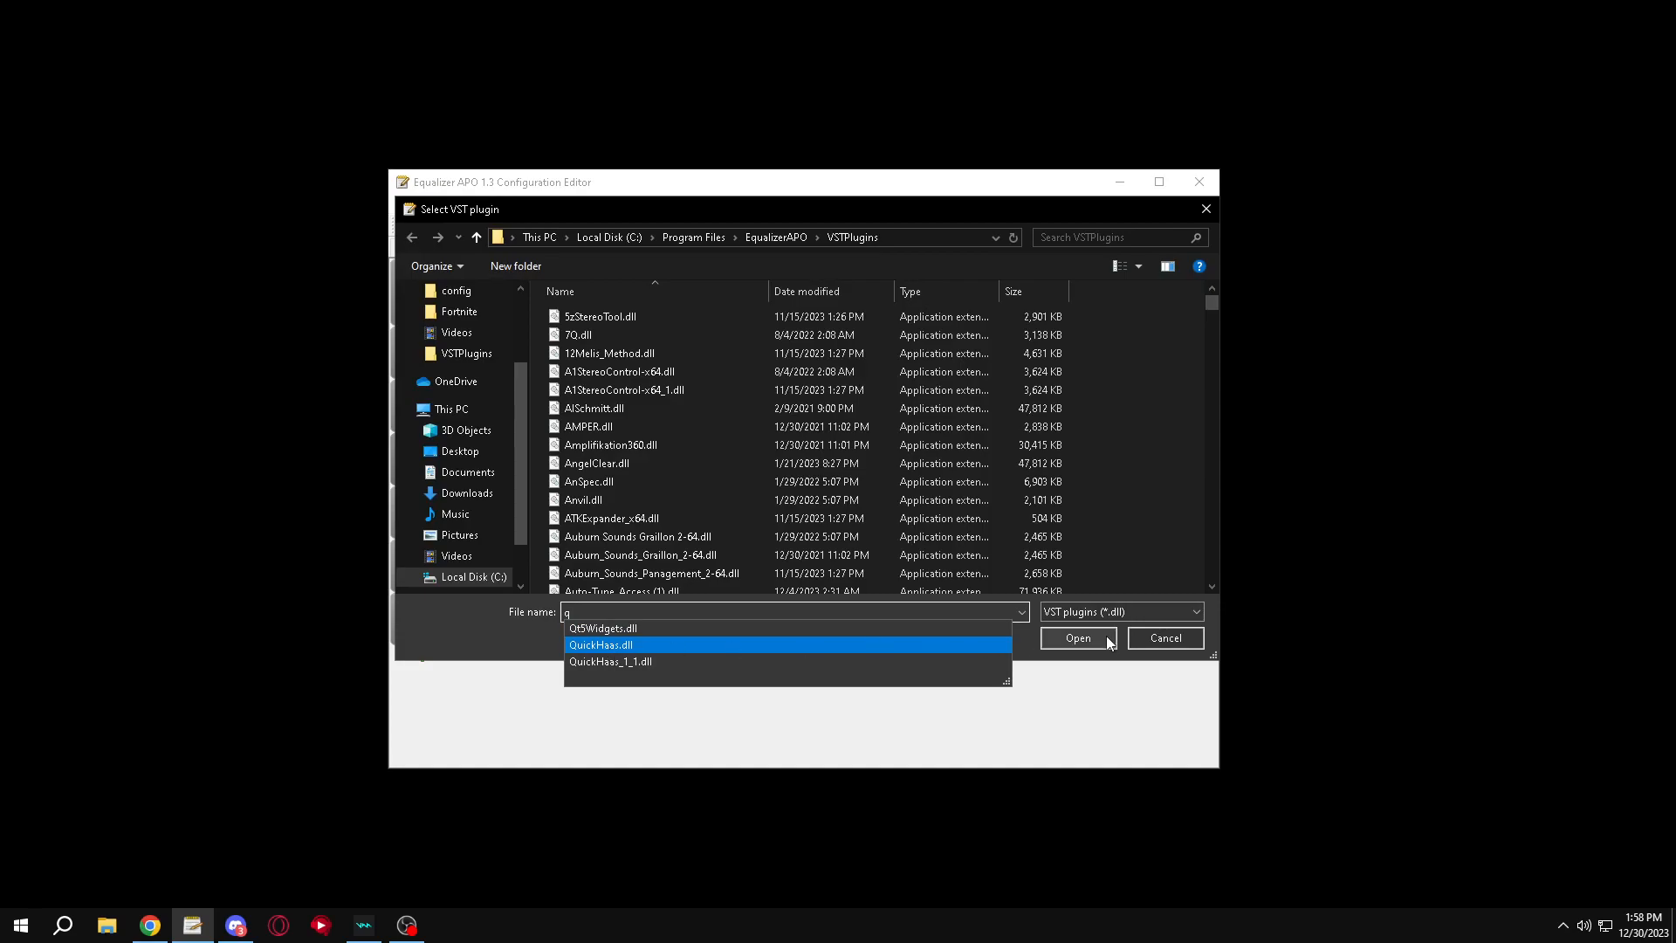
{"action": "left_click", "coordinate": [1077, 639]}
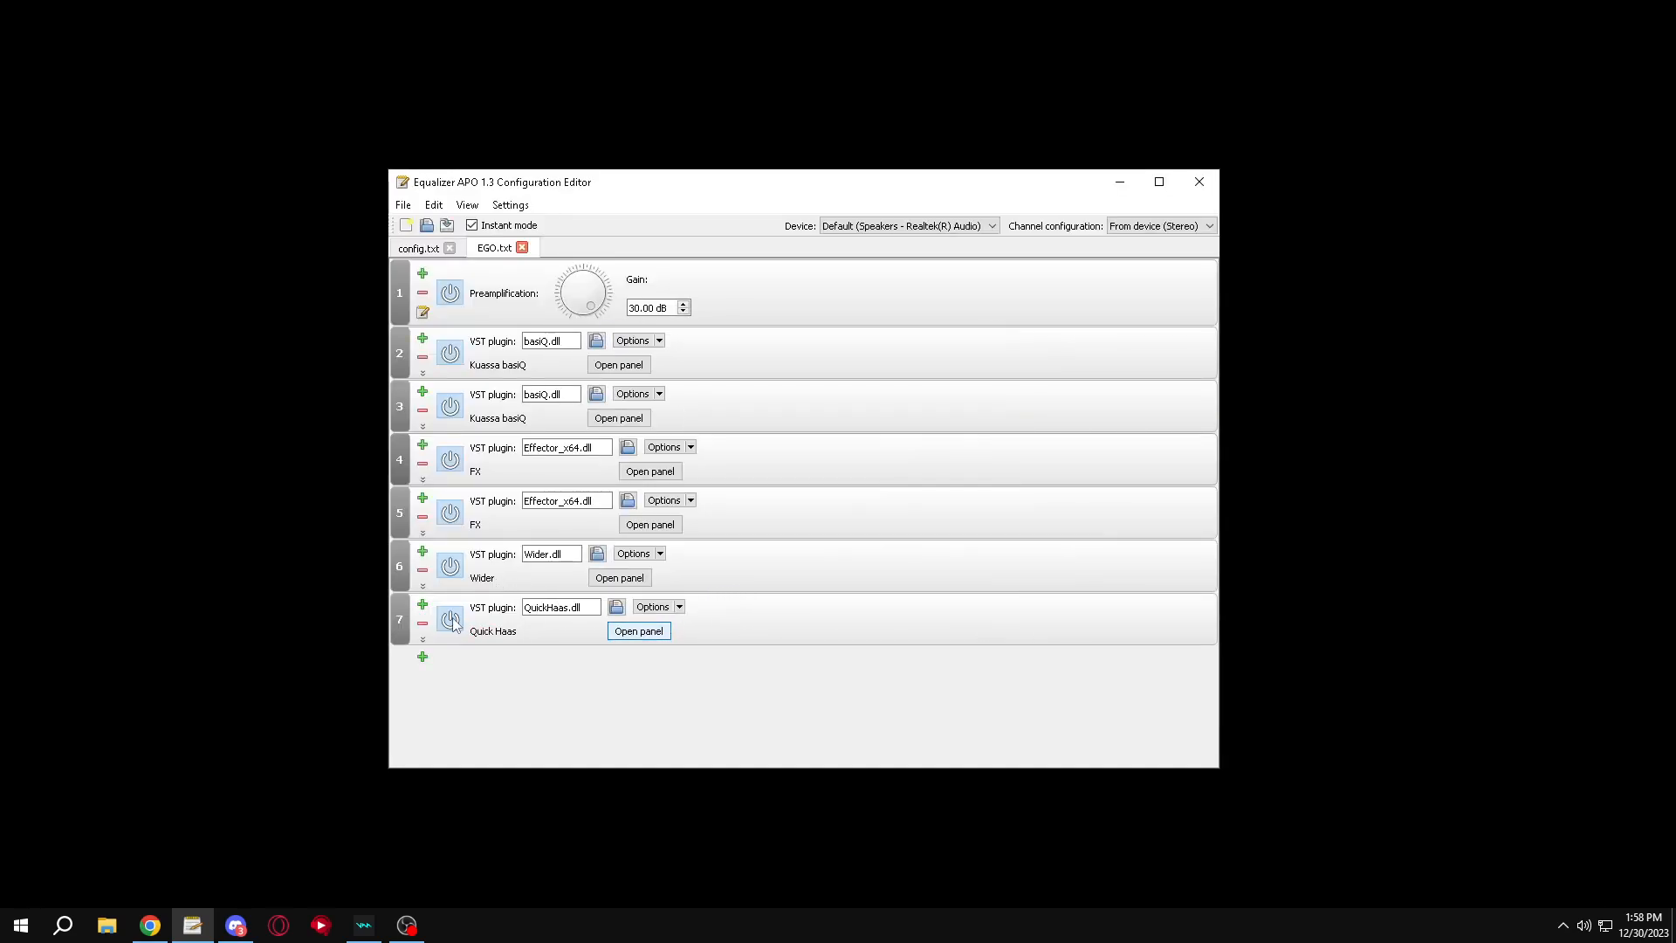
{"action": "mouse_move", "coordinate": [451, 618]}
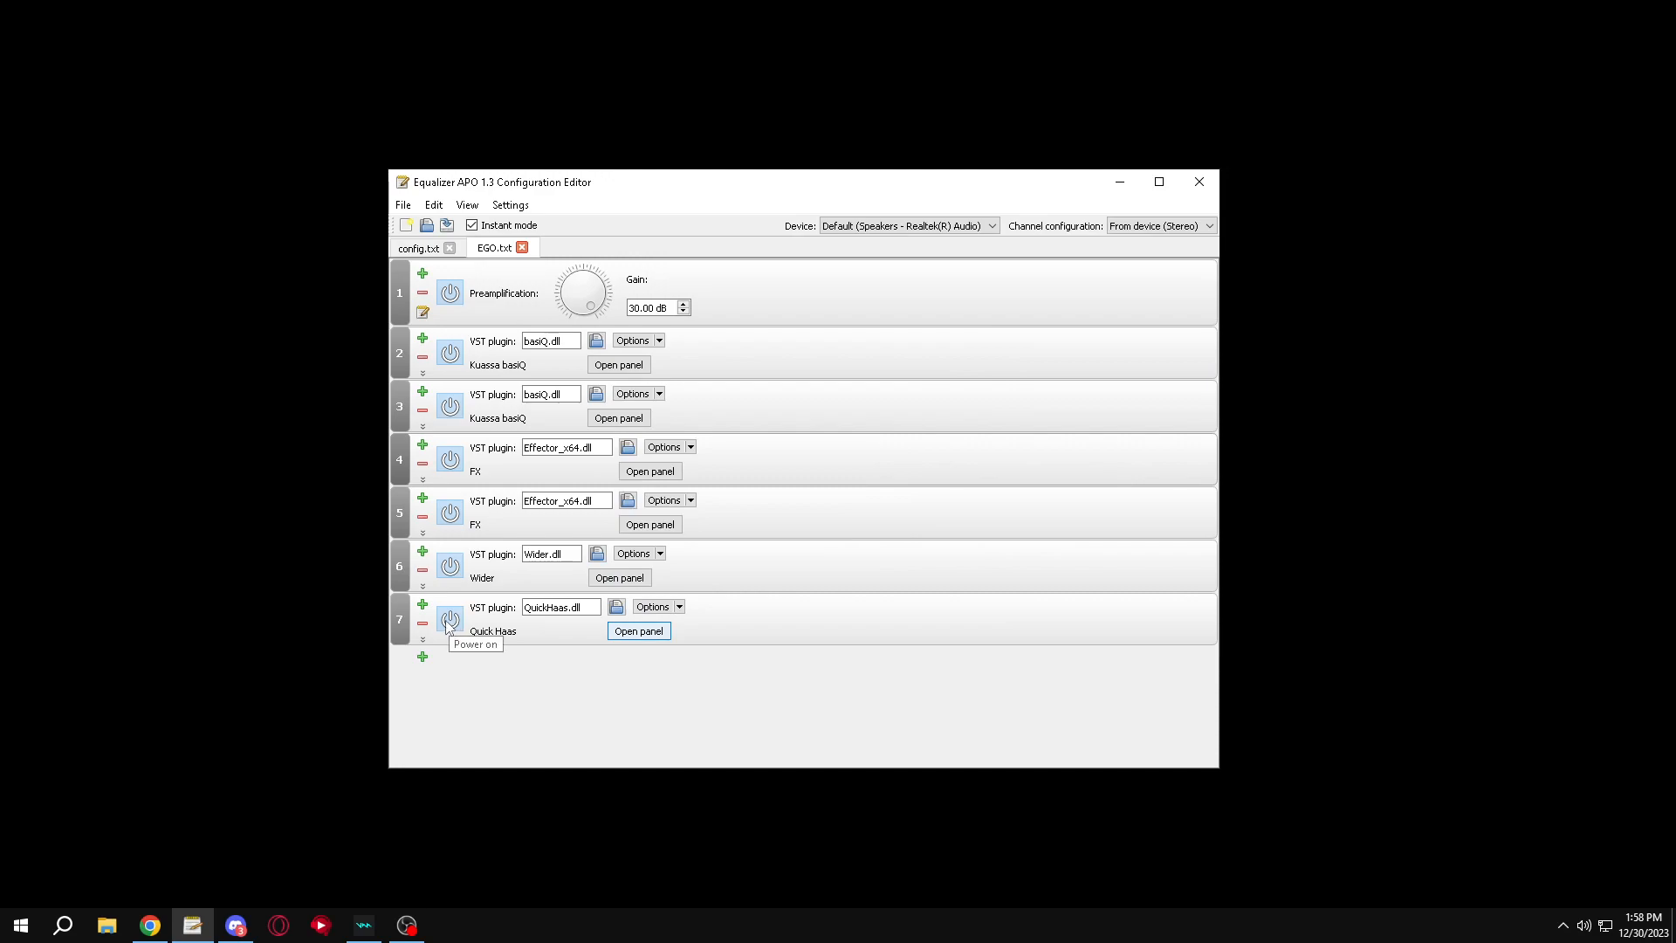
Switch off Quick Haas, leaving the second Effector and Wider switched on.
{"action": "left_click", "coordinate": [448, 618]}
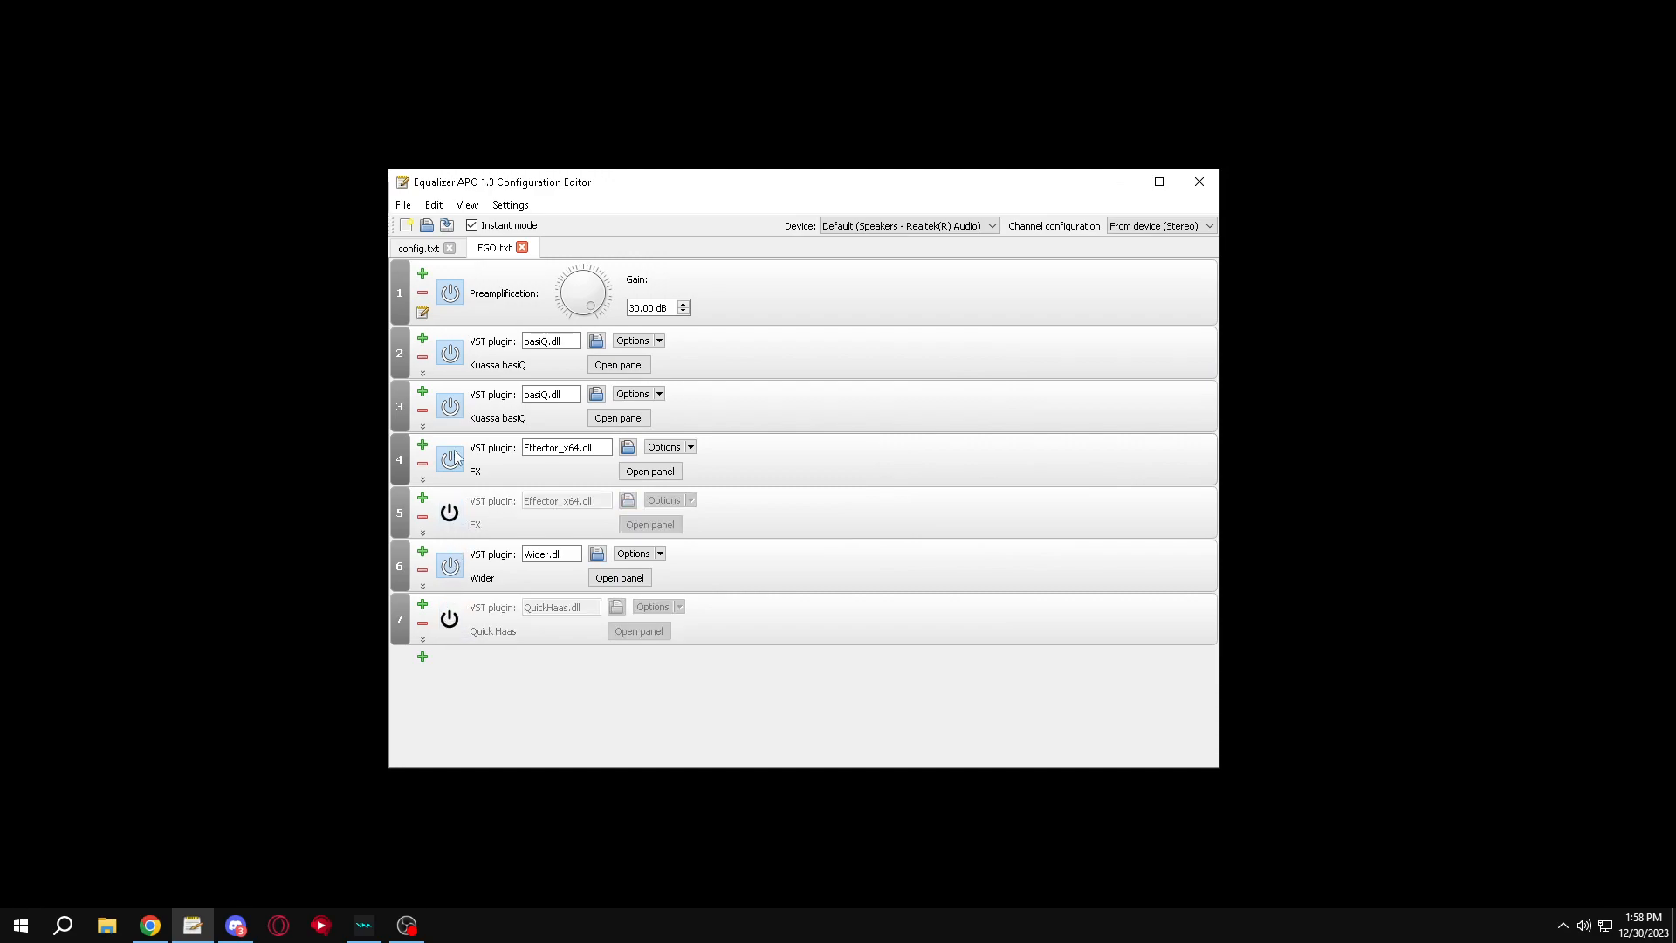
{"action": "left_click", "coordinate": [451, 513]}
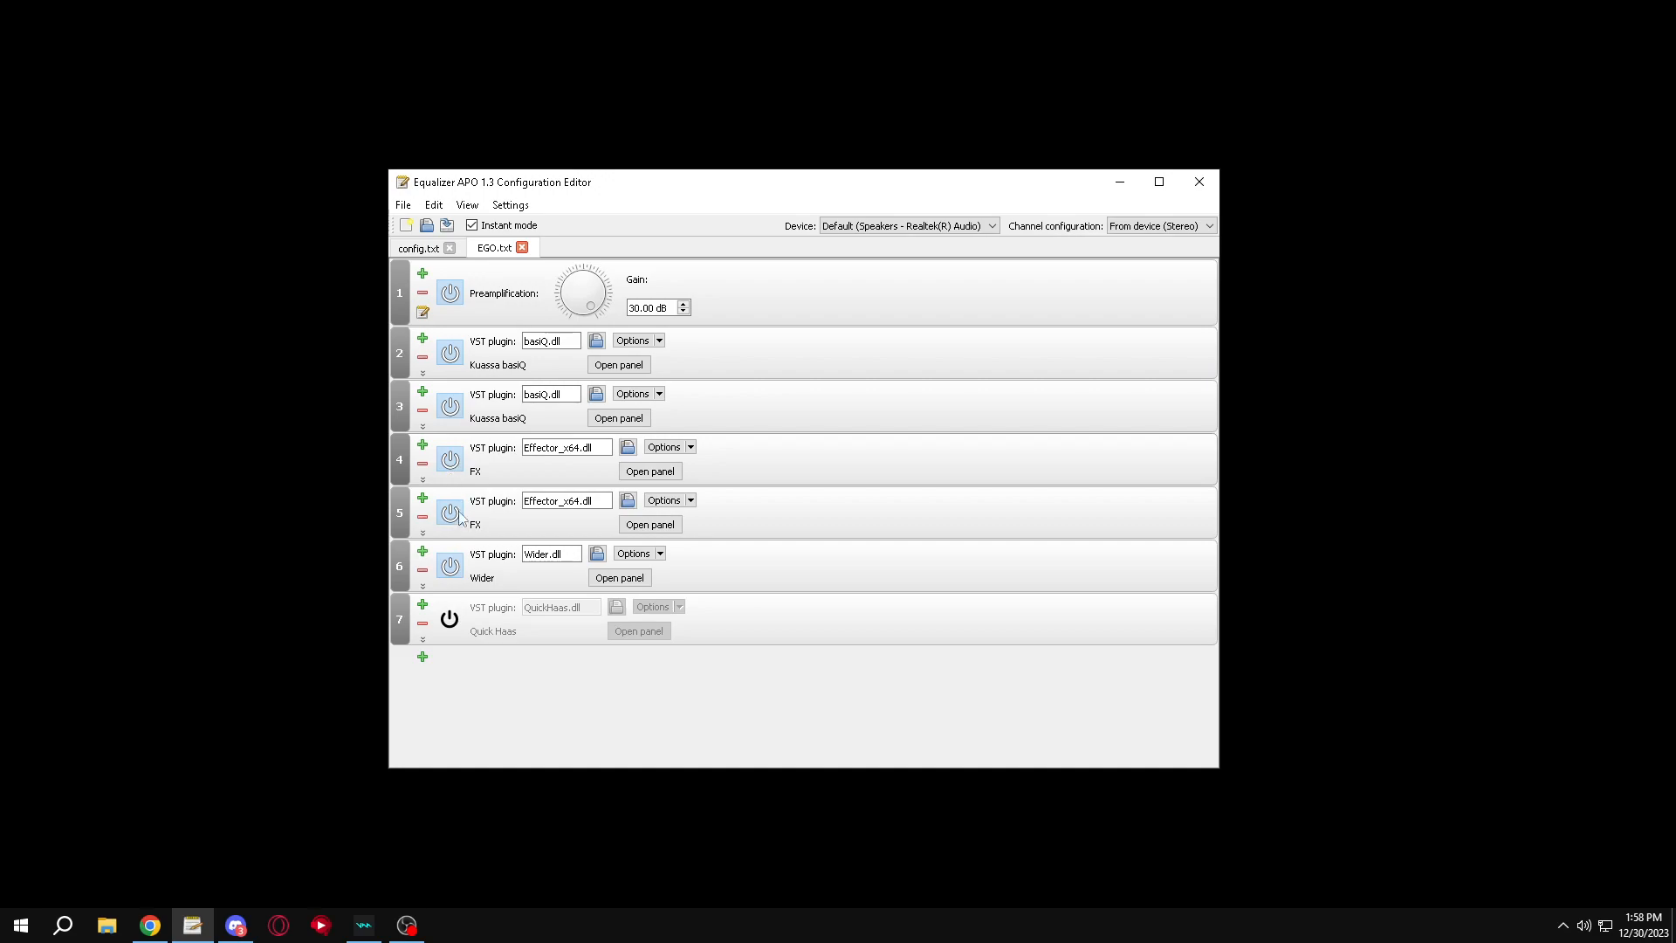
{"action": "left_click", "coordinate": [451, 566]}
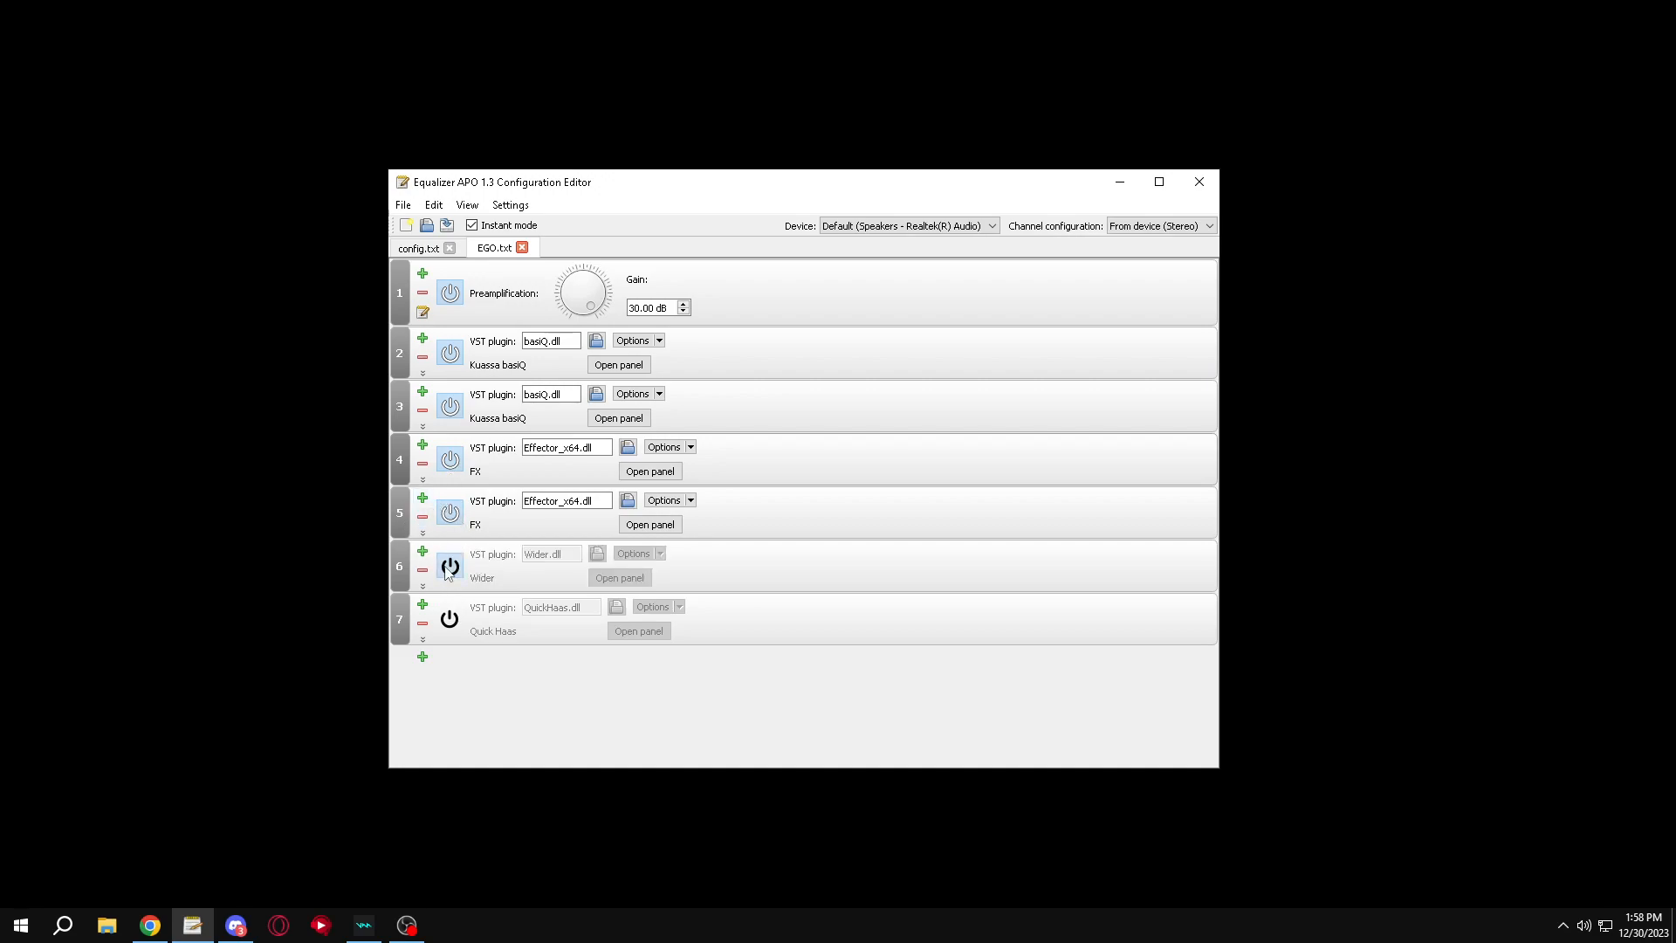
{"action": "left_click", "coordinate": [449, 566]}
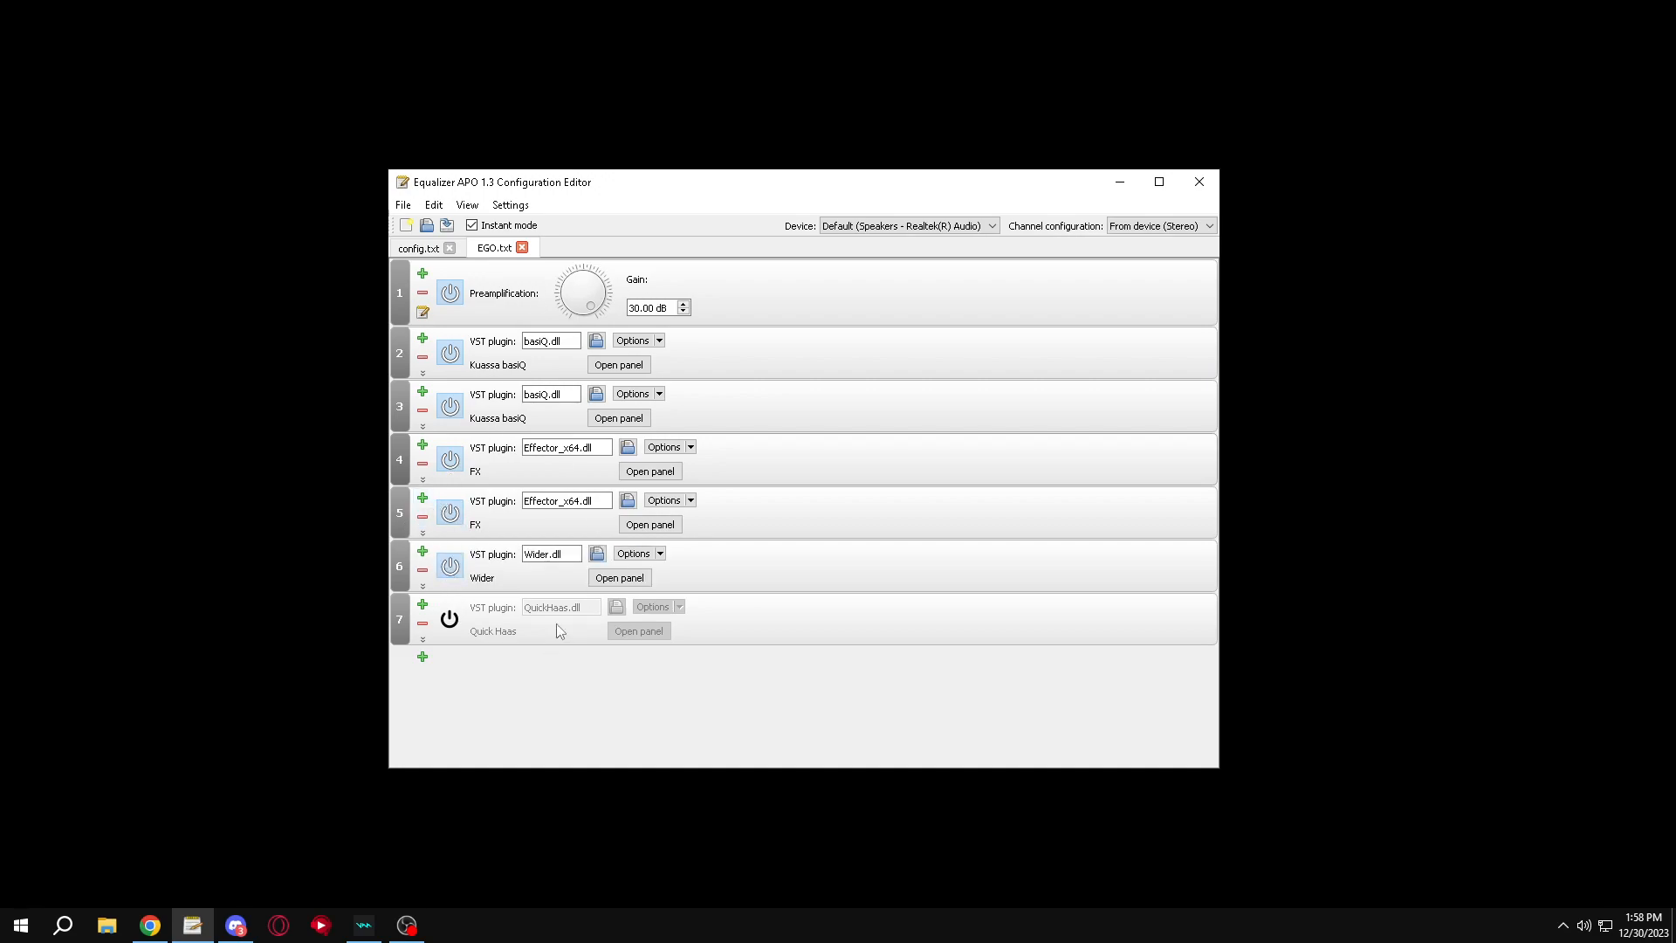
{"action": "mouse_move", "coordinate": [569, 517]}
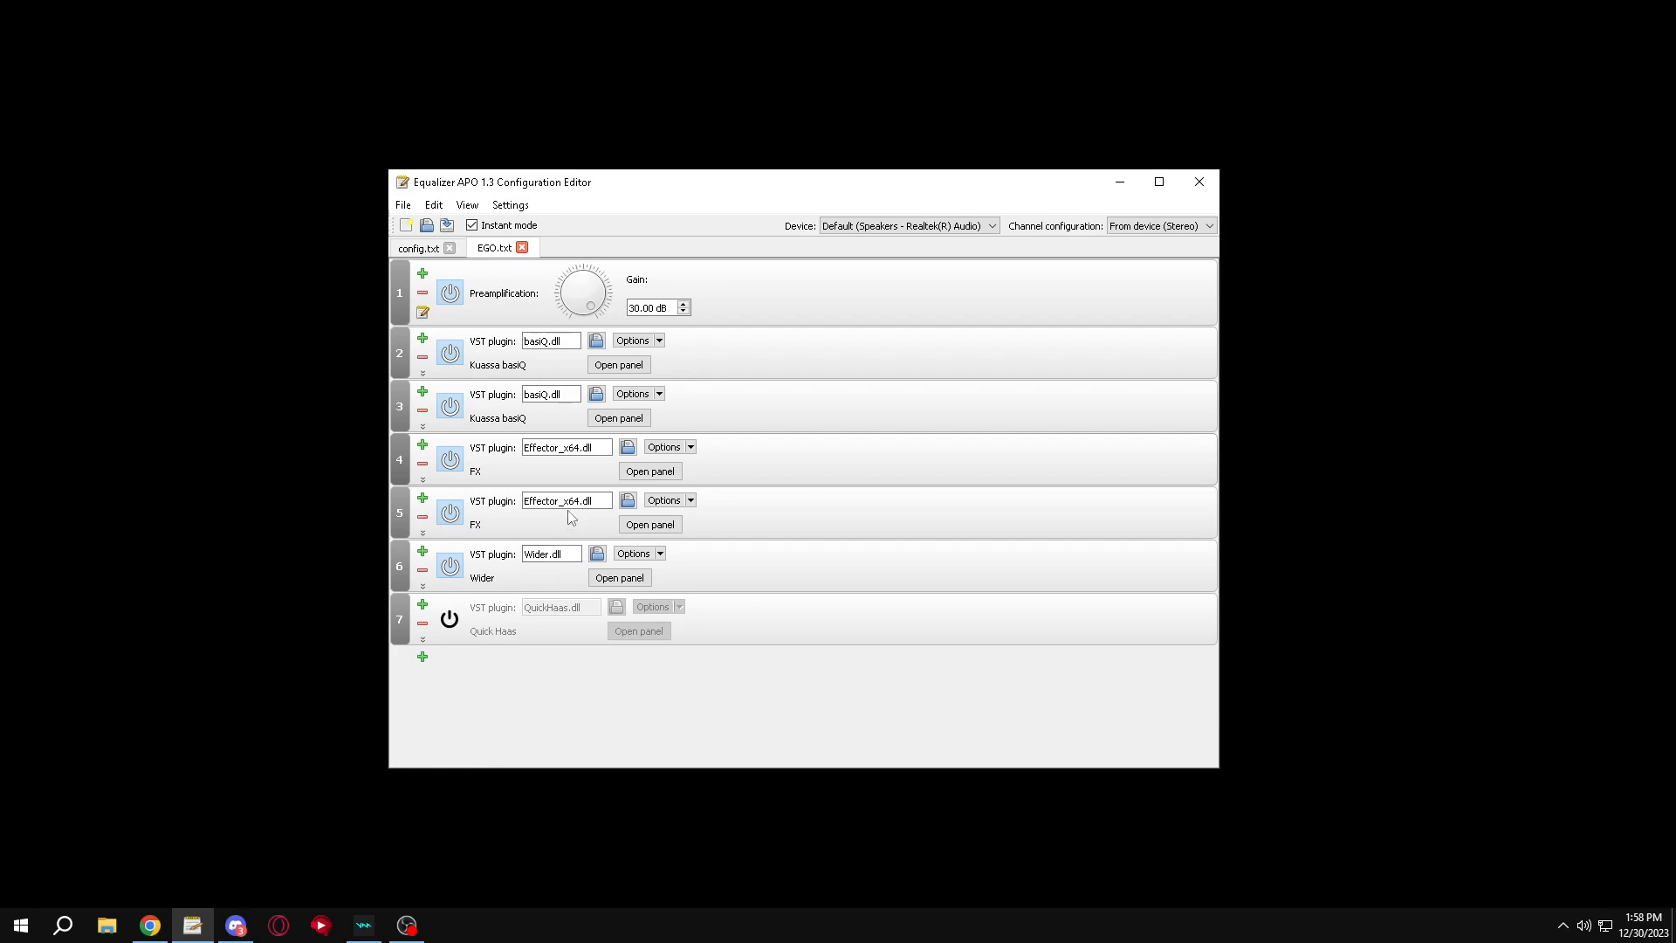